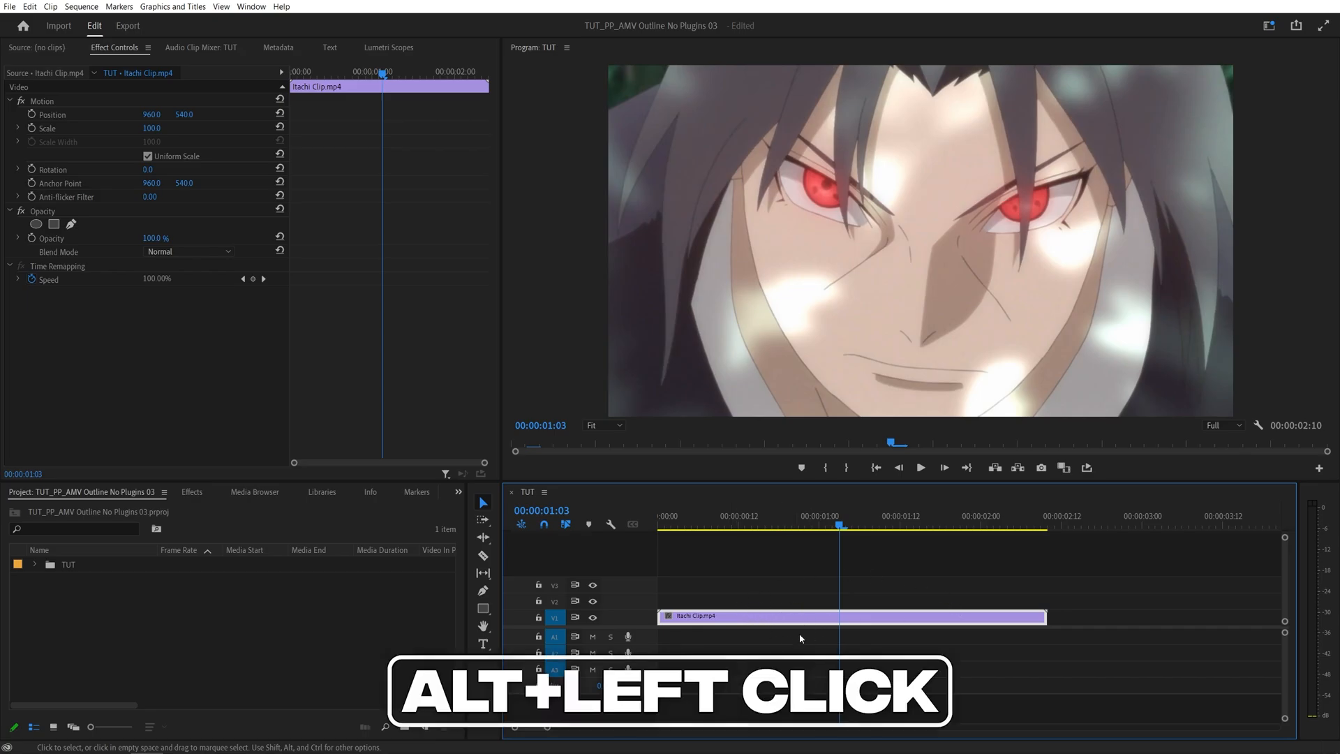
pyautogui.moveTo(762, 622)
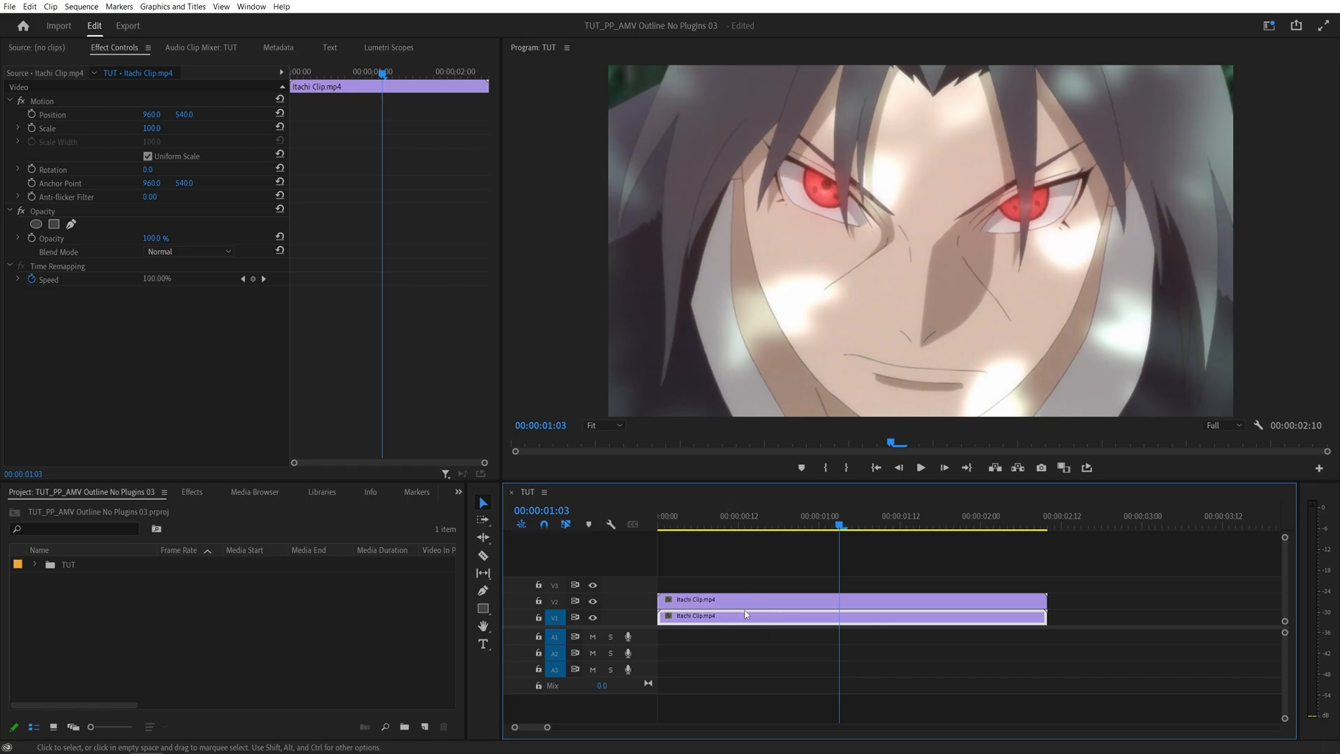
# - Apply Find Edges to the duplicated top clip and invert it for light outlines on black
pyautogui.click(191, 492)
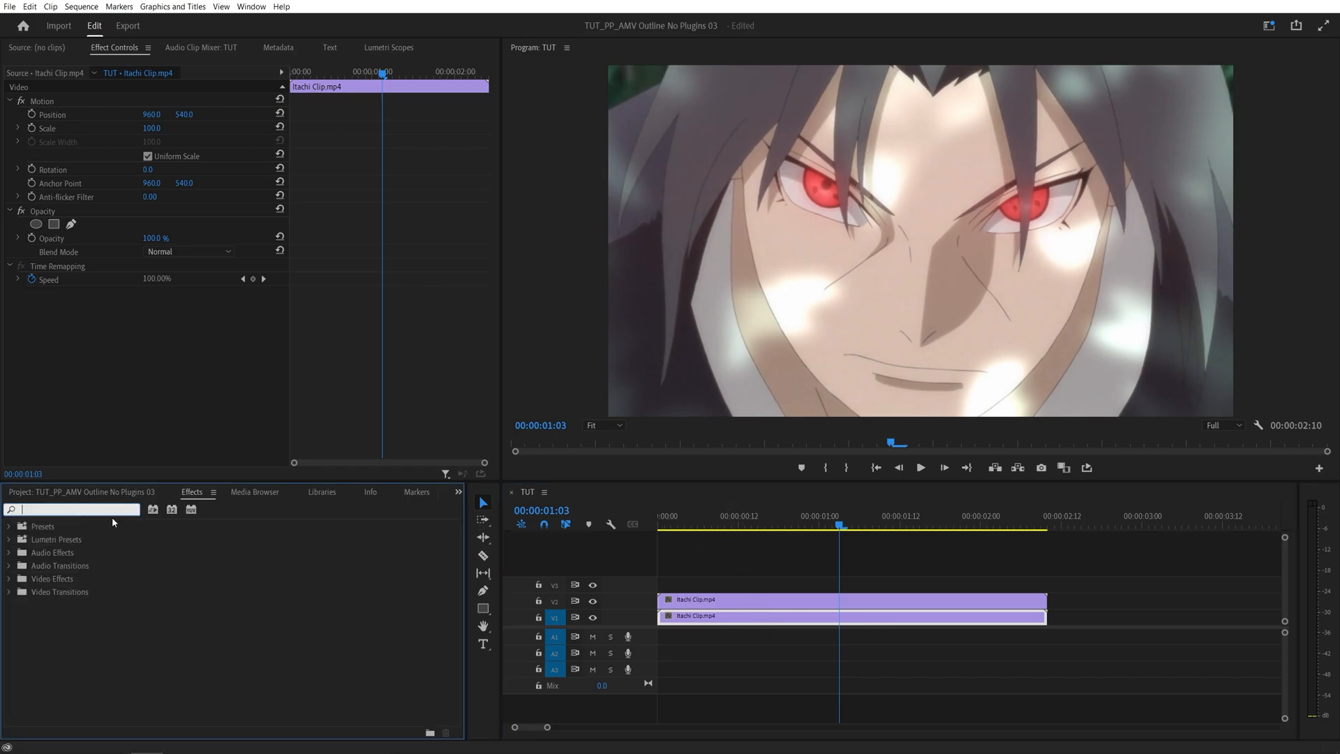
pyautogui.write('find edge')
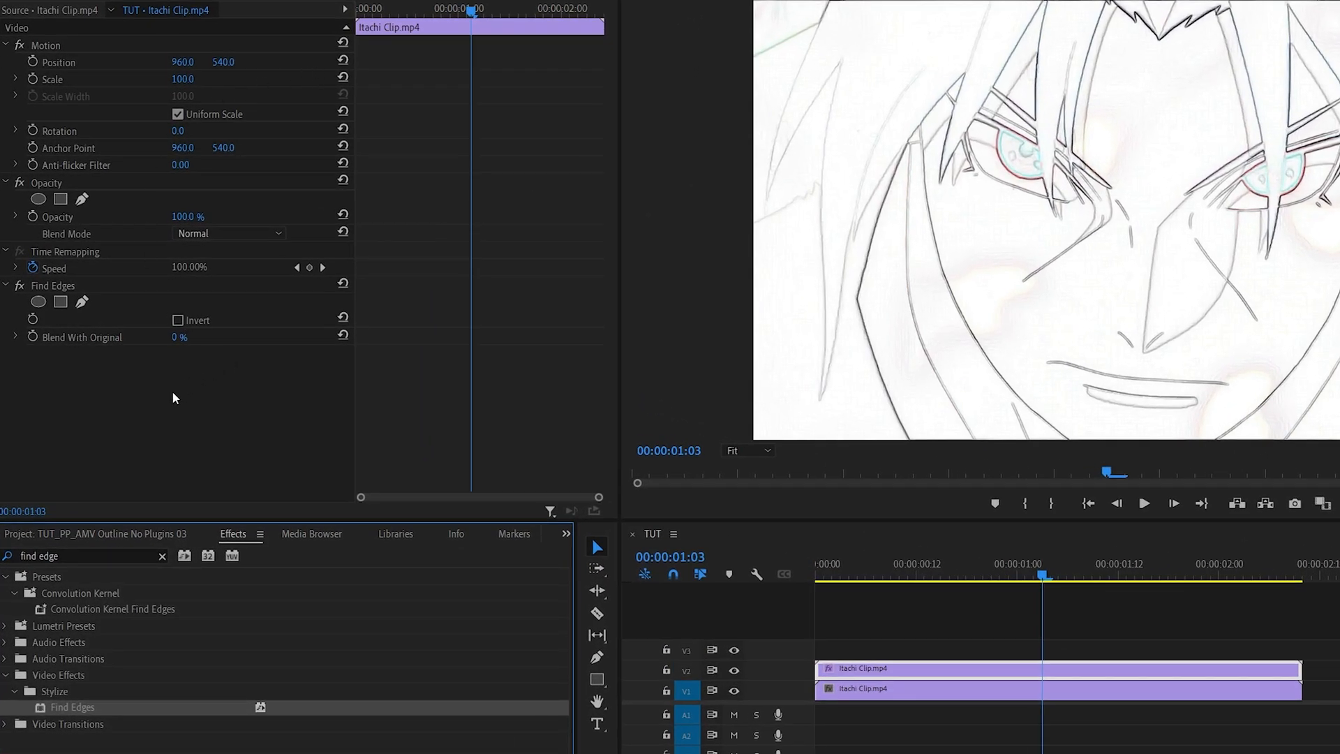
pyautogui.click(177, 322)
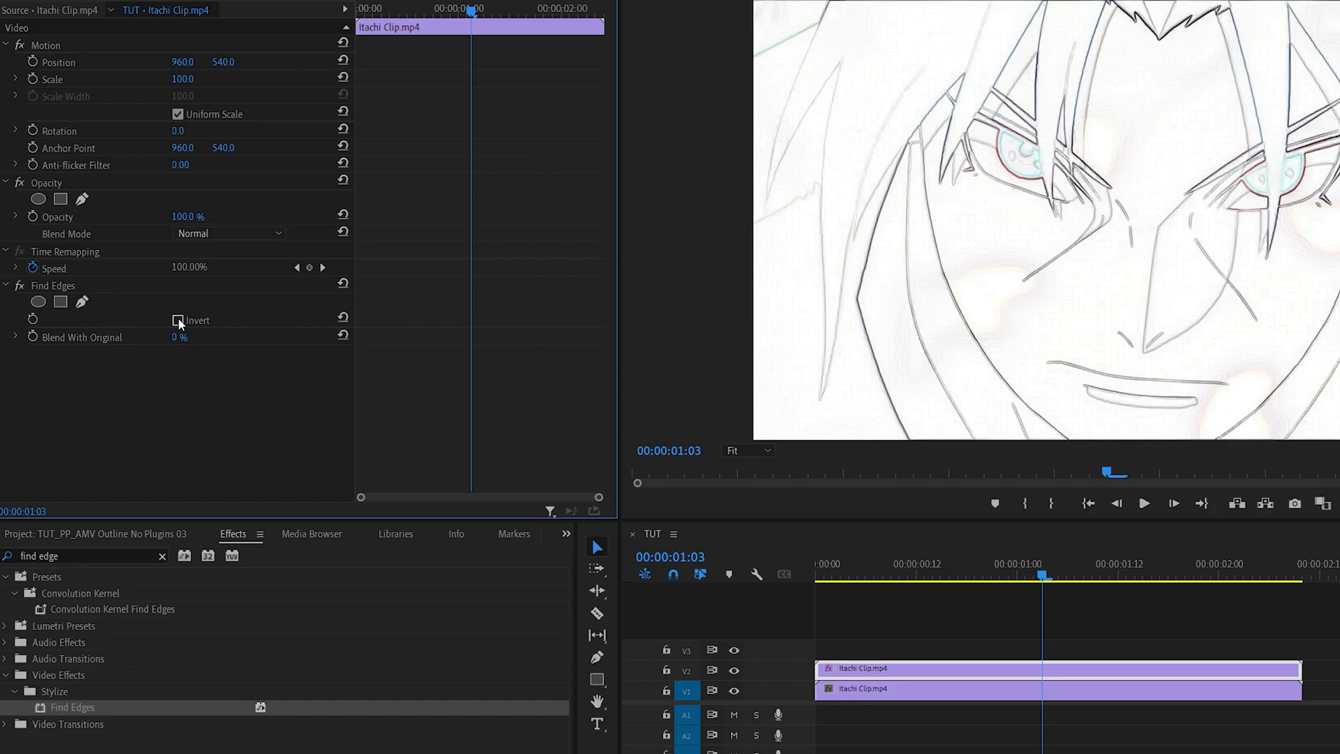
pyautogui.click(177, 321)
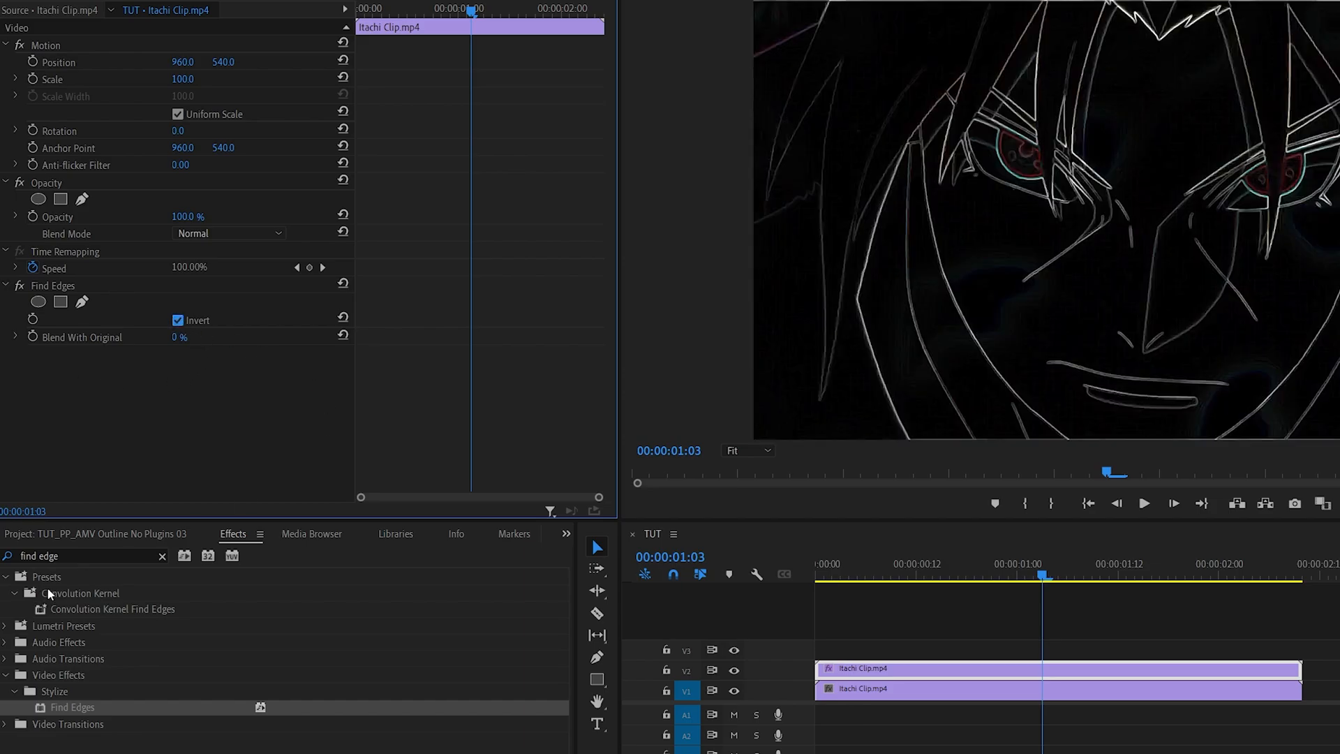
# - Add Tint and RGB Curves to the top copy, steepening the master curve for white lines on black
pyautogui.write('tint')
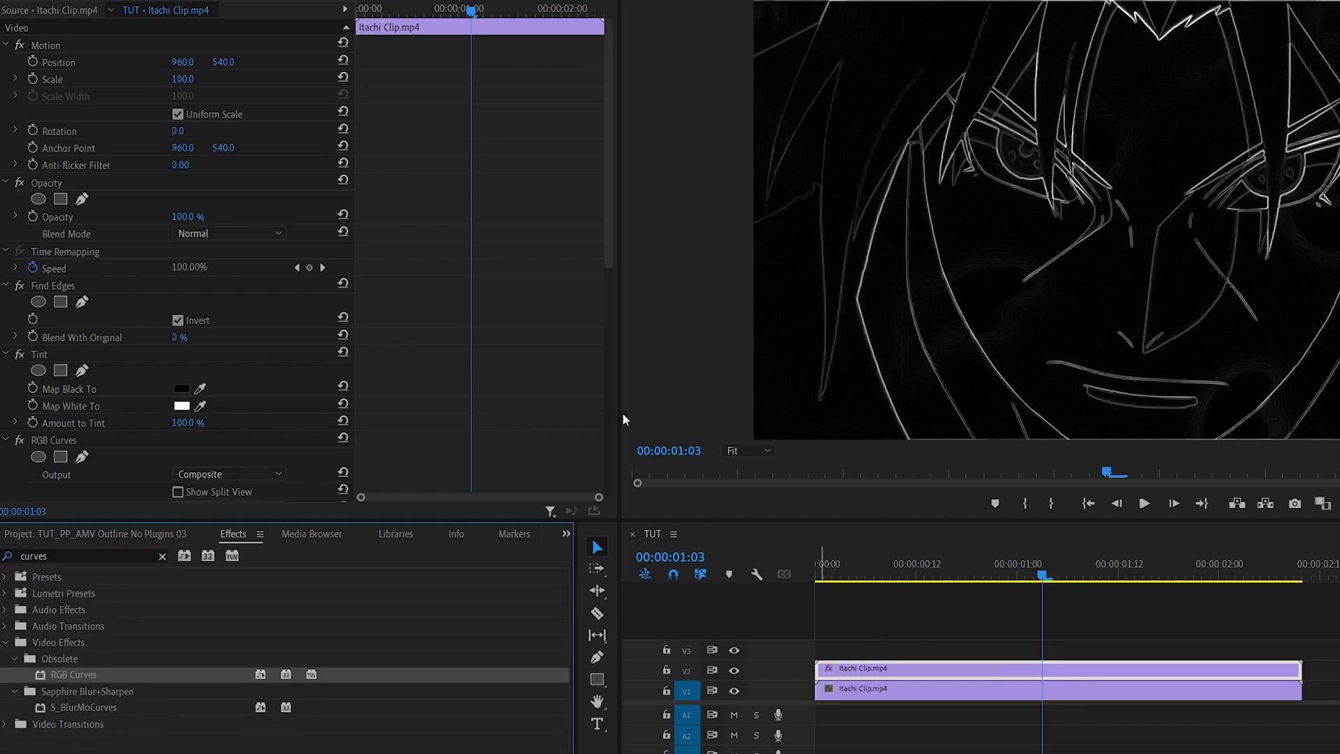
pyautogui.scroll(-3)
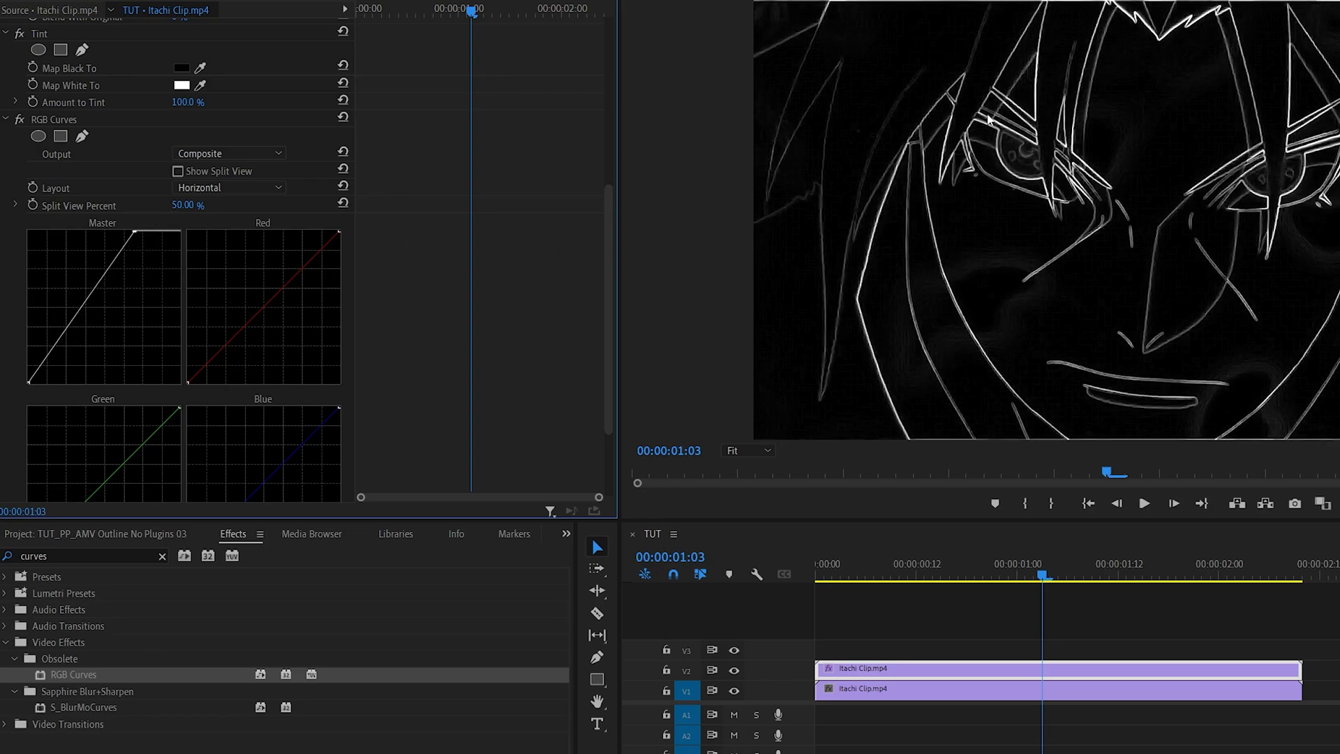
pyautogui.moveTo(30, 376); pyautogui.dragTo(39, 368)
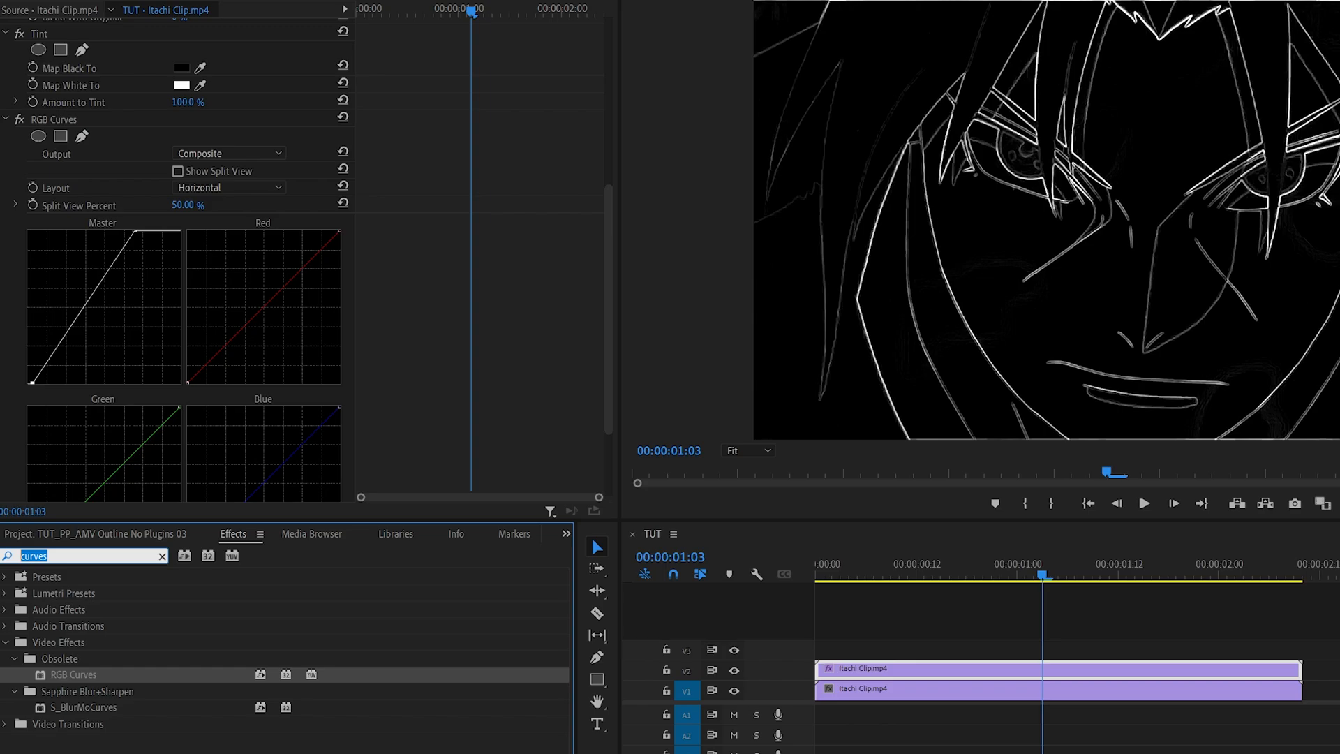
# - Add Gaussian Blur at Blurriness 5 and a 4-Color Gradient blended with Soft Light
pyautogui.write('gaussia')
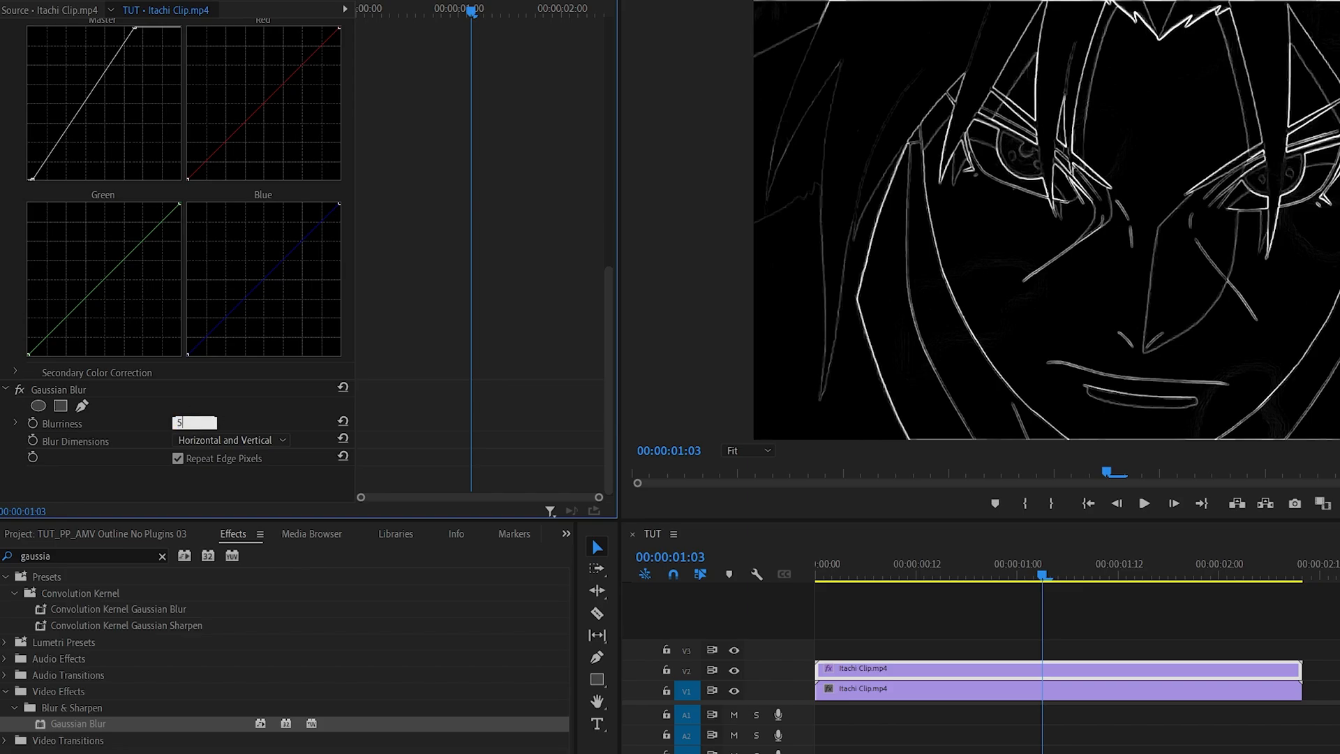
pyautogui.write('5.0')
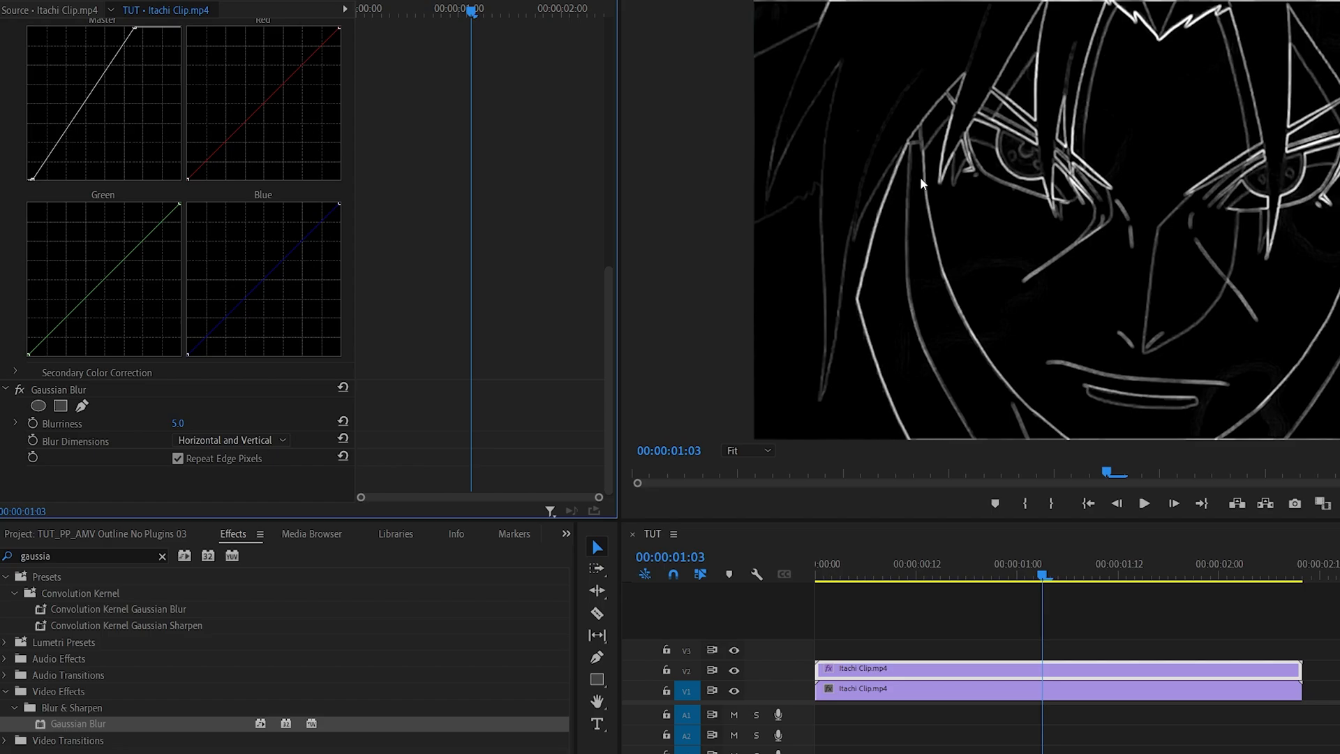
pyautogui.write('4 color')
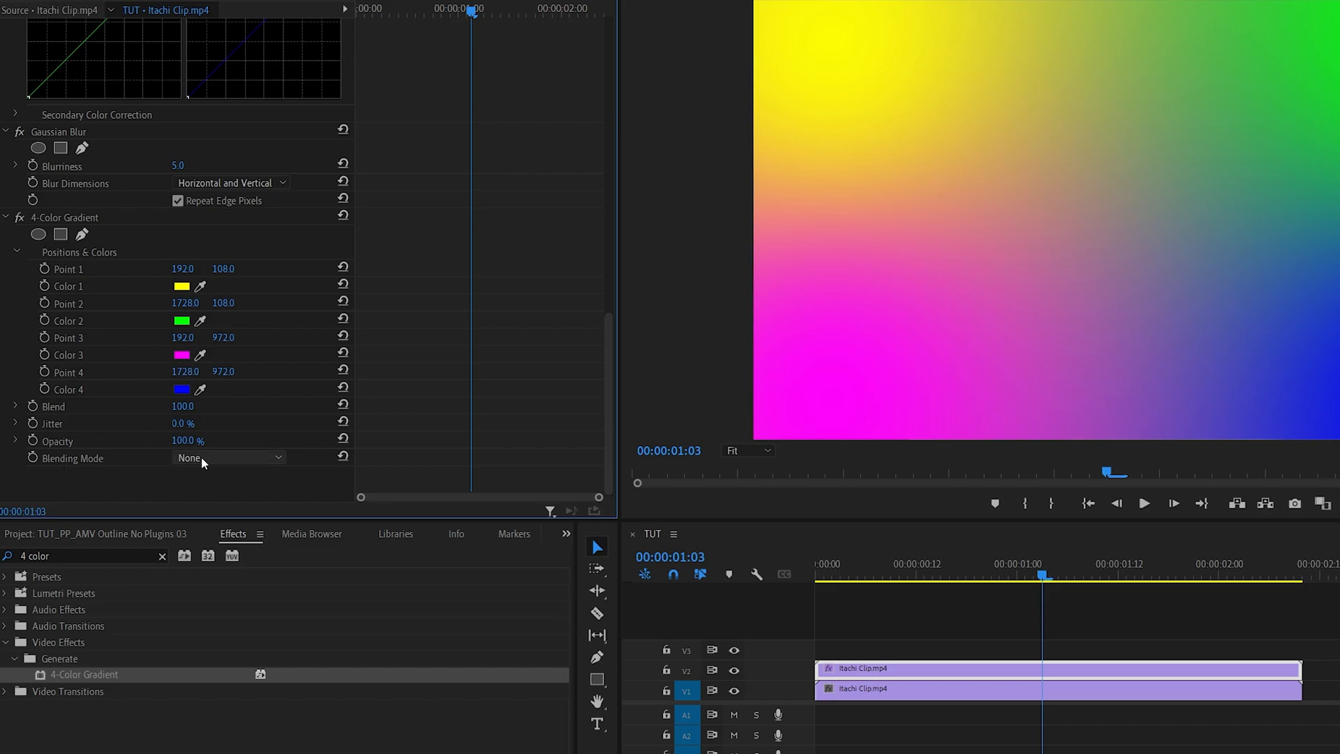
pyautogui.click(229, 458)
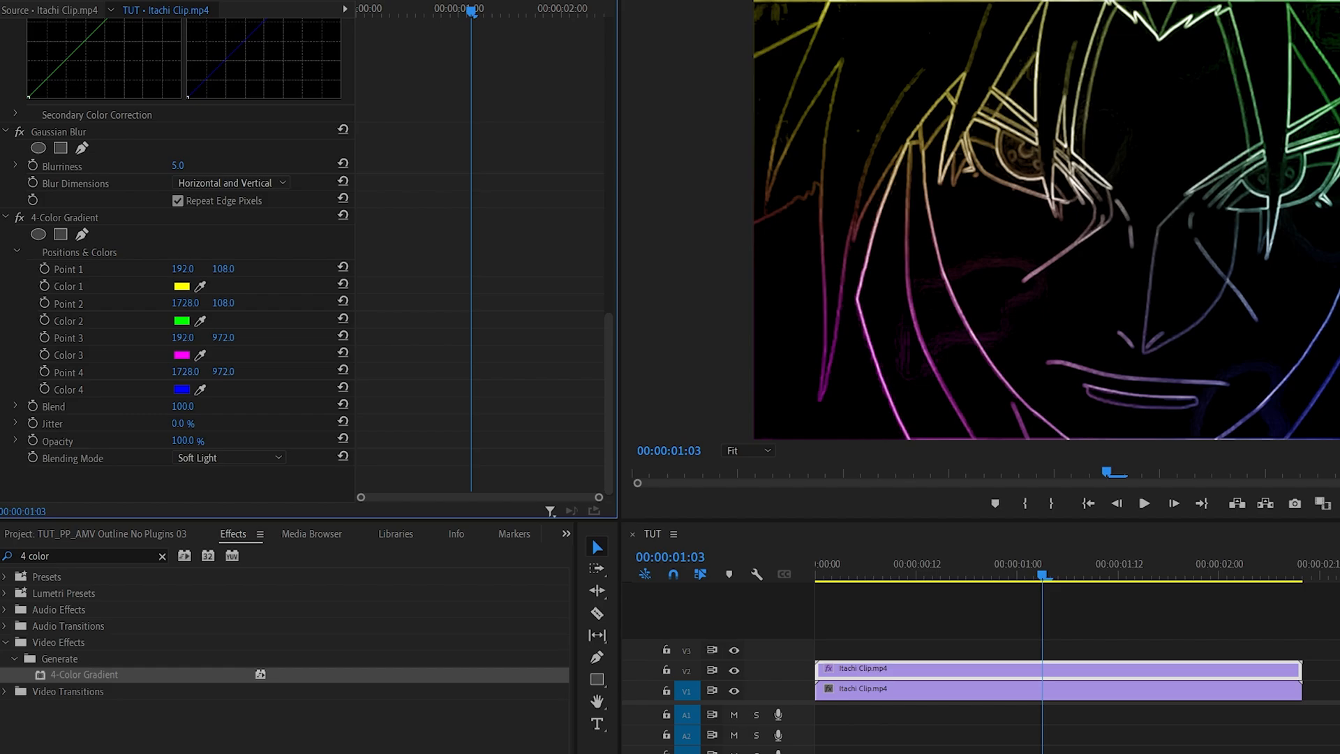
pyautogui.moveTo(85, 306)
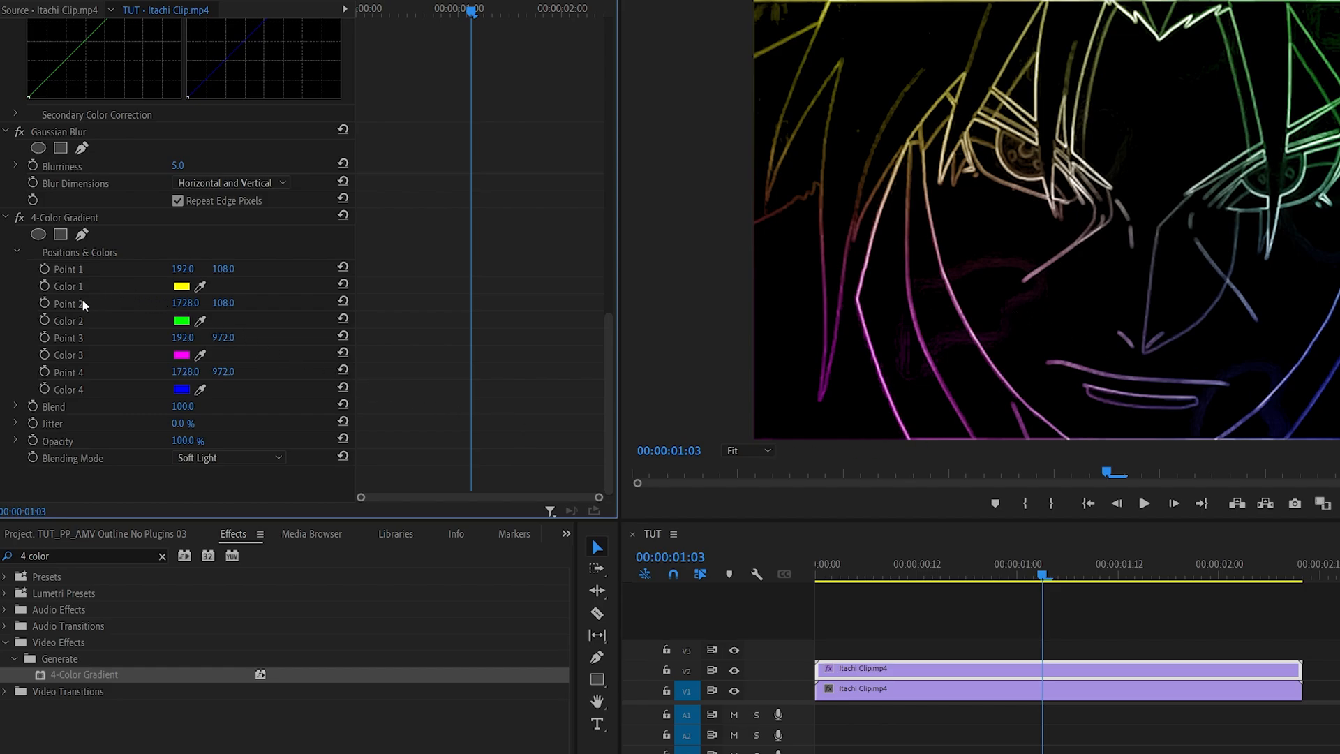
pyautogui.moveTo(1135, 180)
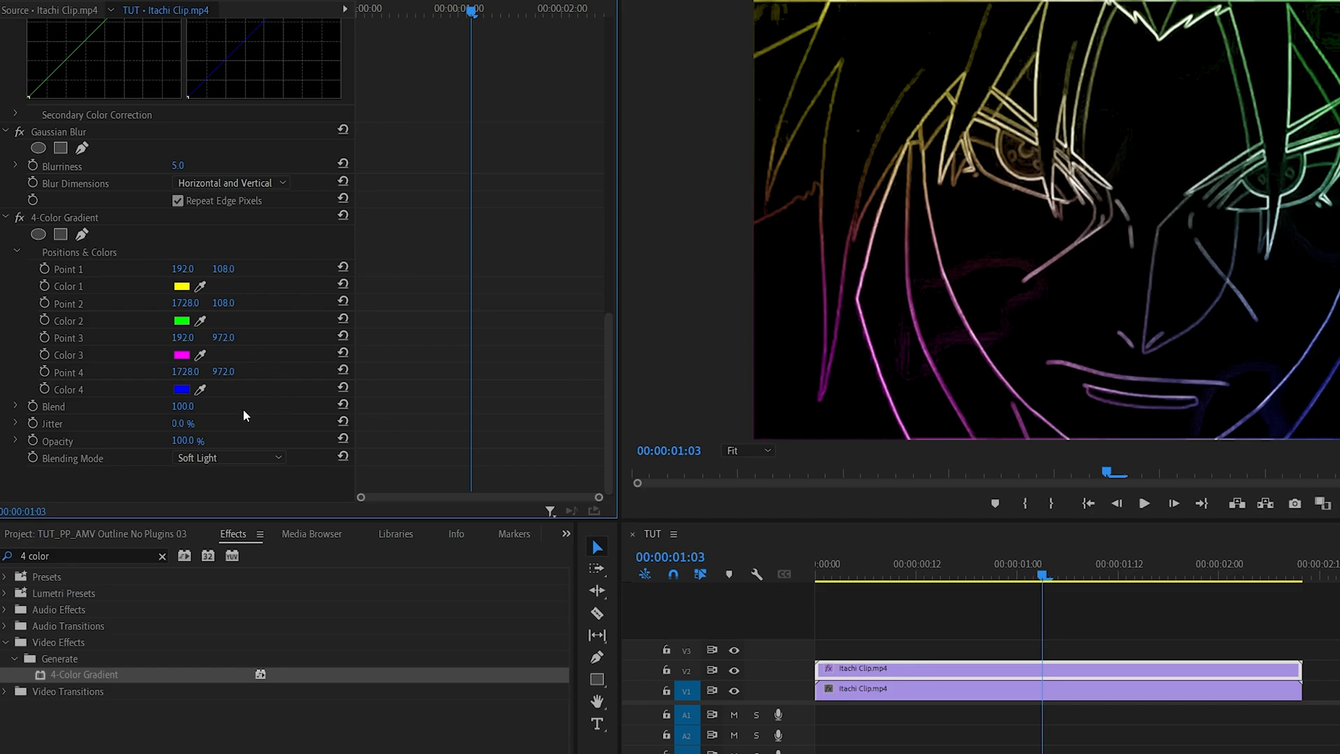
# - Set the gradient colours to red so the outlines glow red on black
pyautogui.click(181, 389)
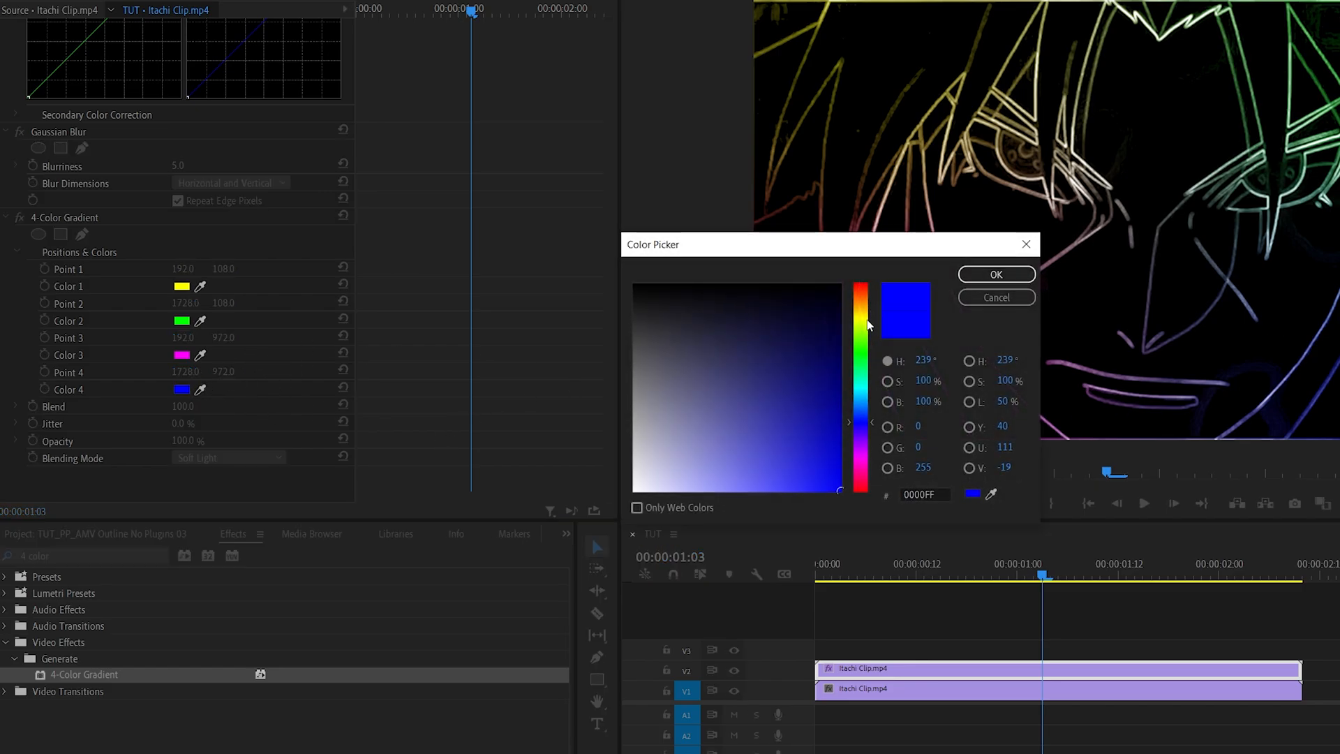
pyautogui.click(996, 275)
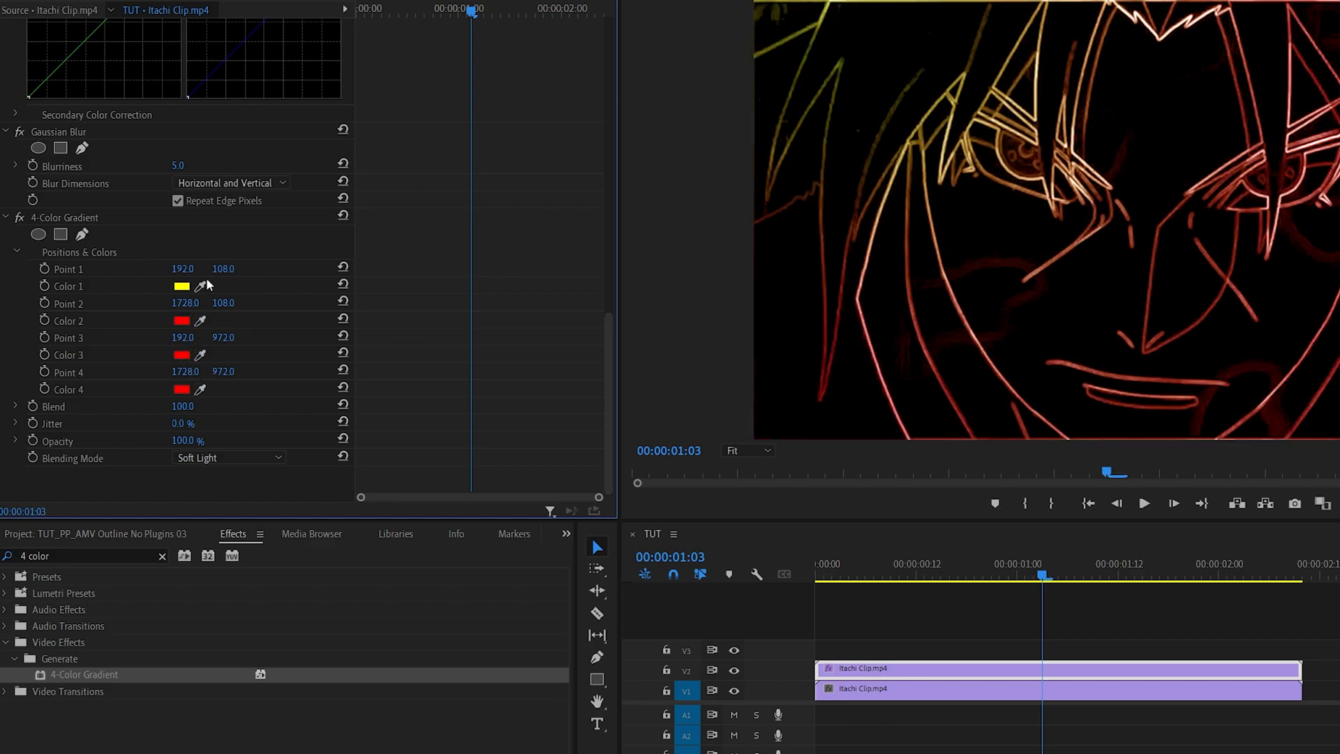
pyautogui.click(182, 284)
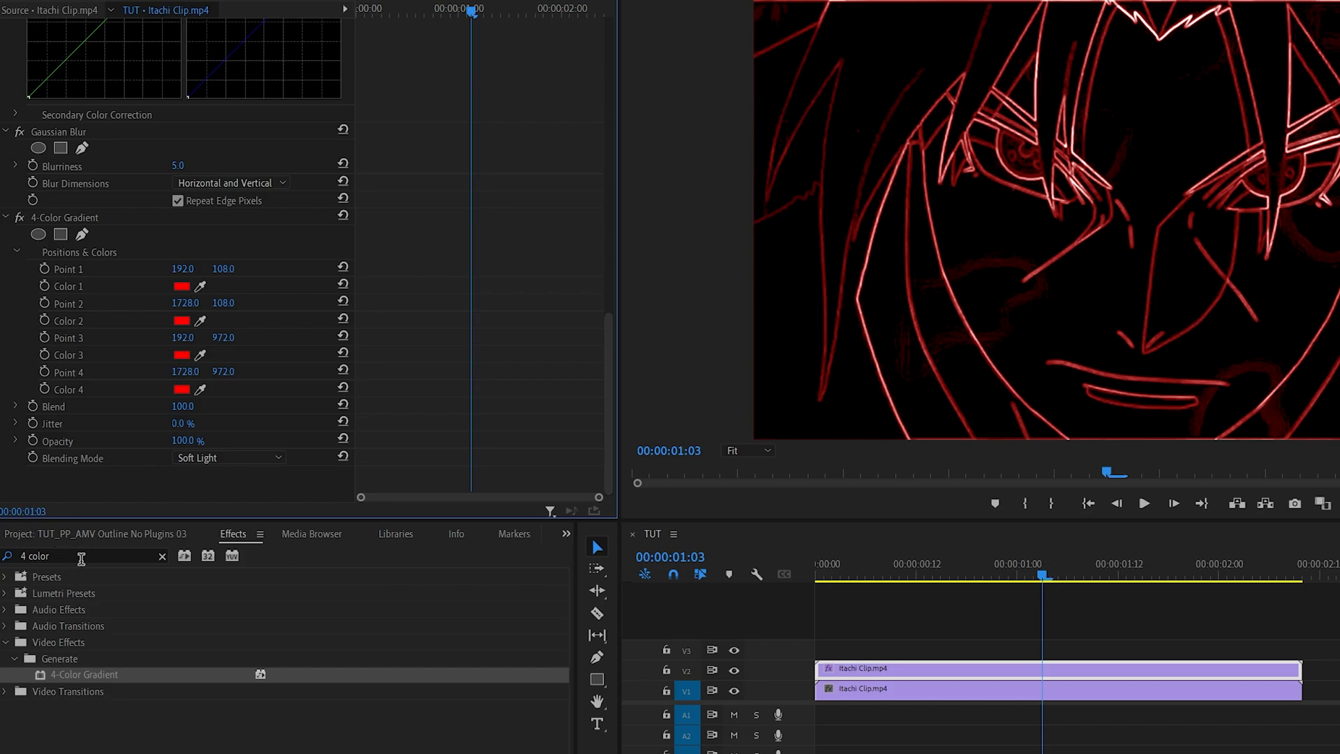
# - Add VR Glow with Luma Threshold 0.00 and a second VR Glow with Glow Radius 250
pyautogui.write('glow')
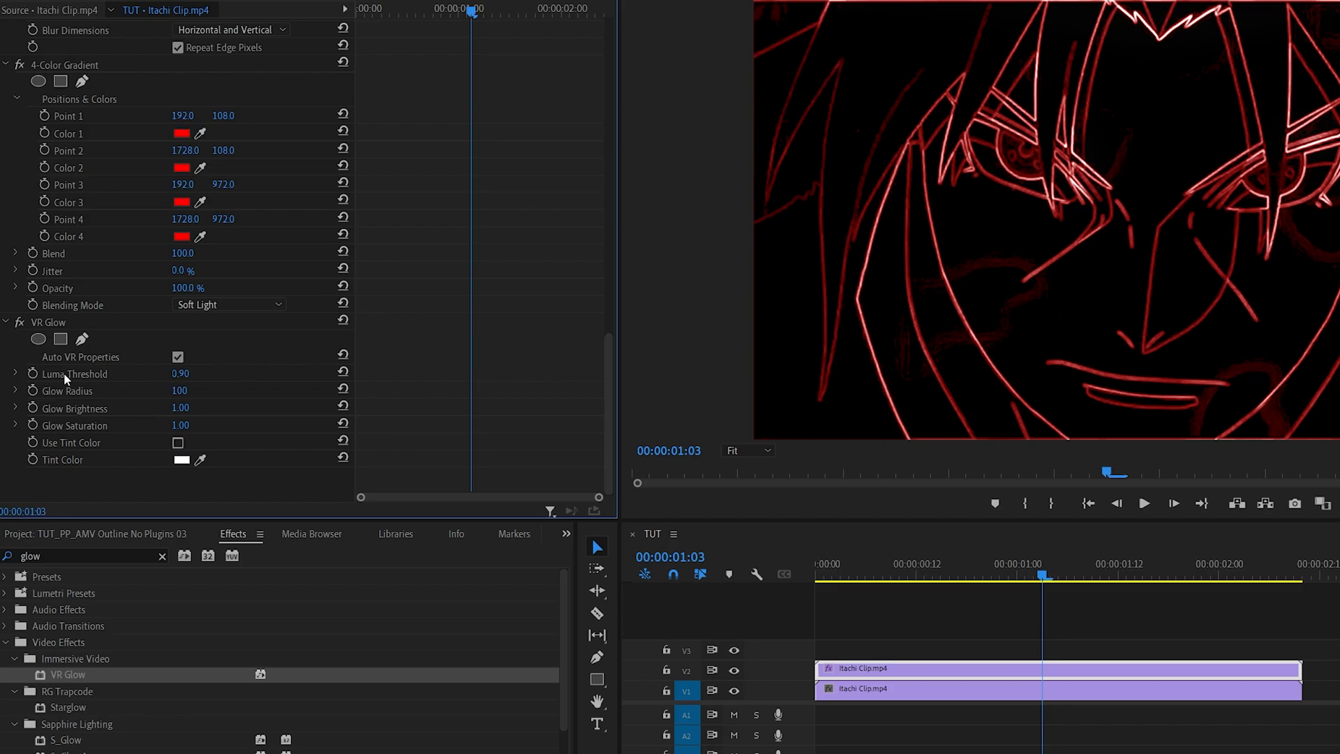
pyautogui.doubleClick(180, 374)
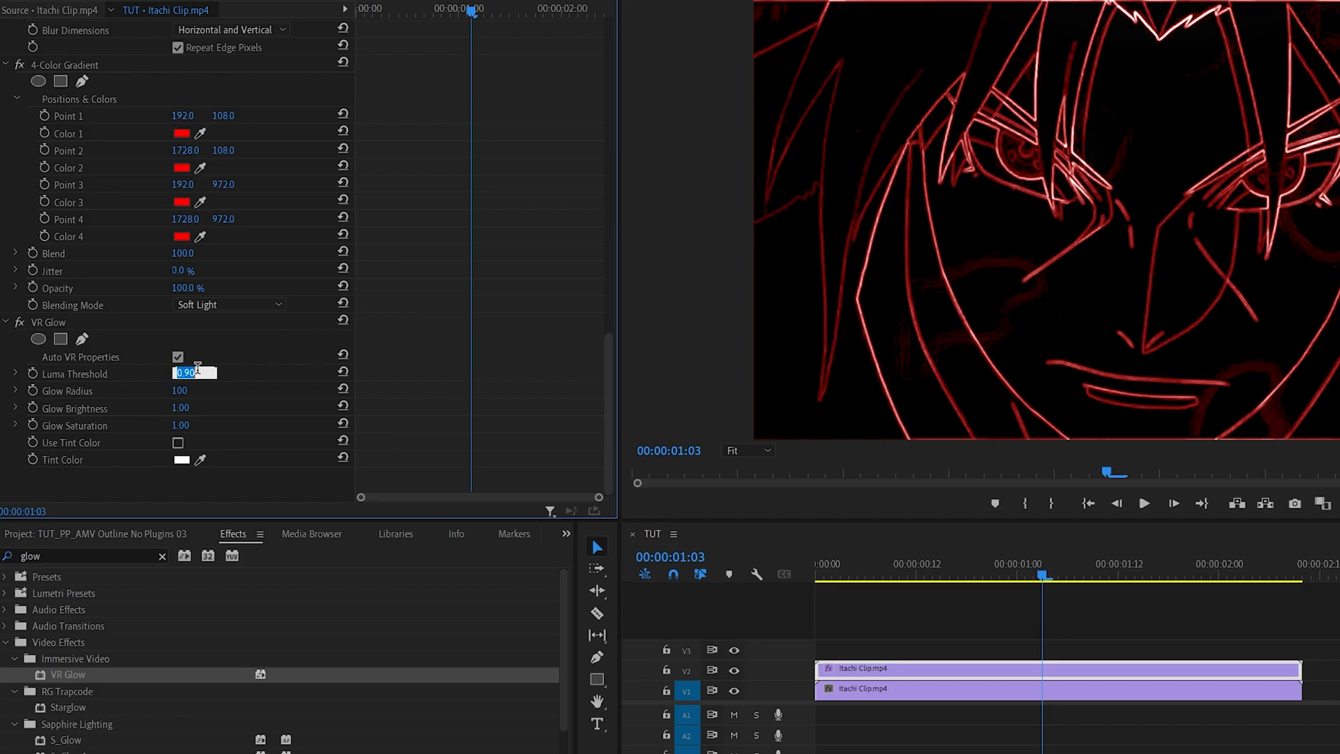
pyautogui.write('0.00')
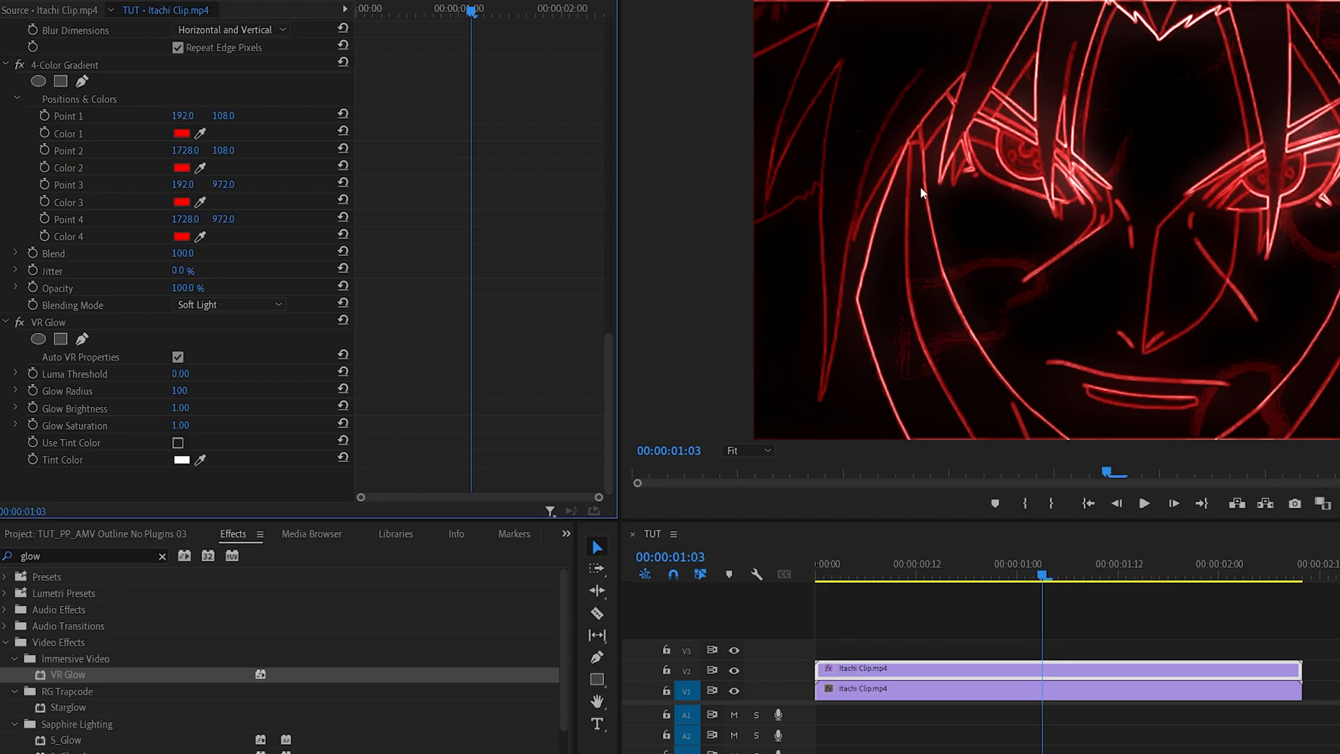
pyautogui.moveTo(67, 406)
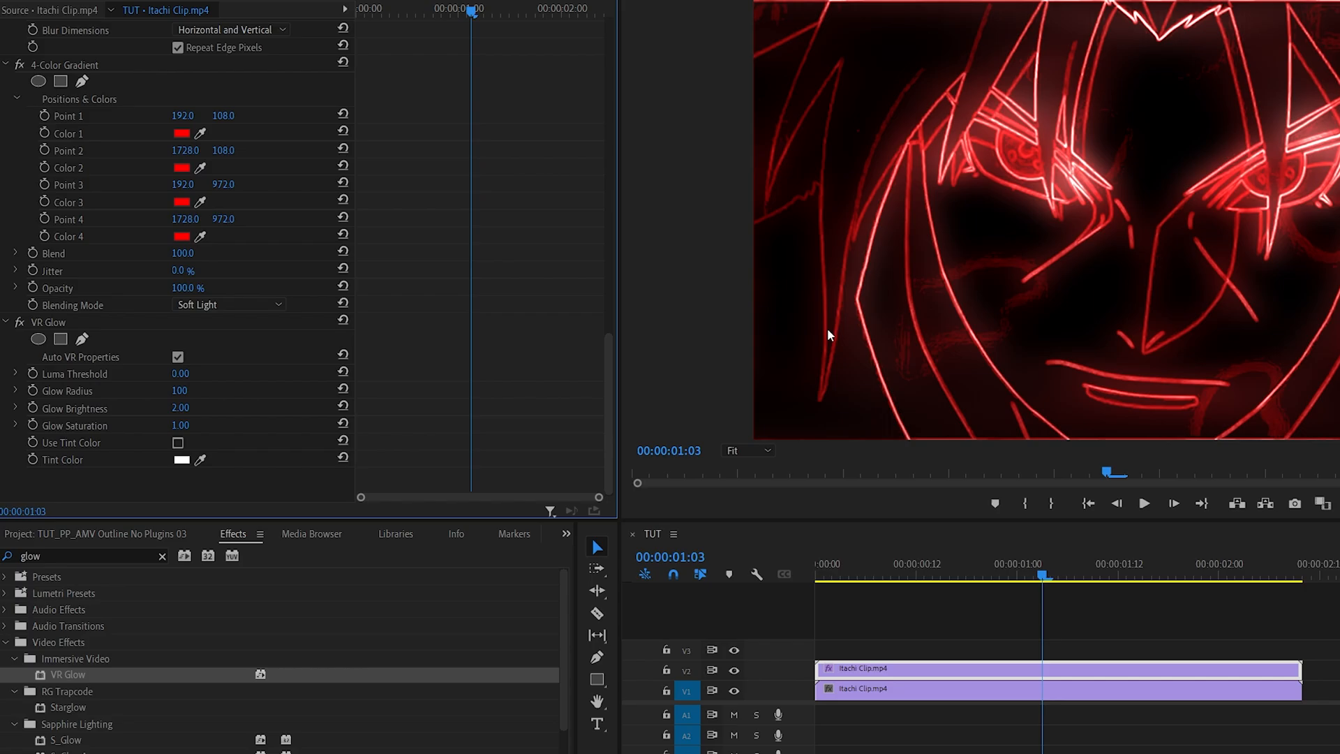
pyautogui.moveTo(570, 352)
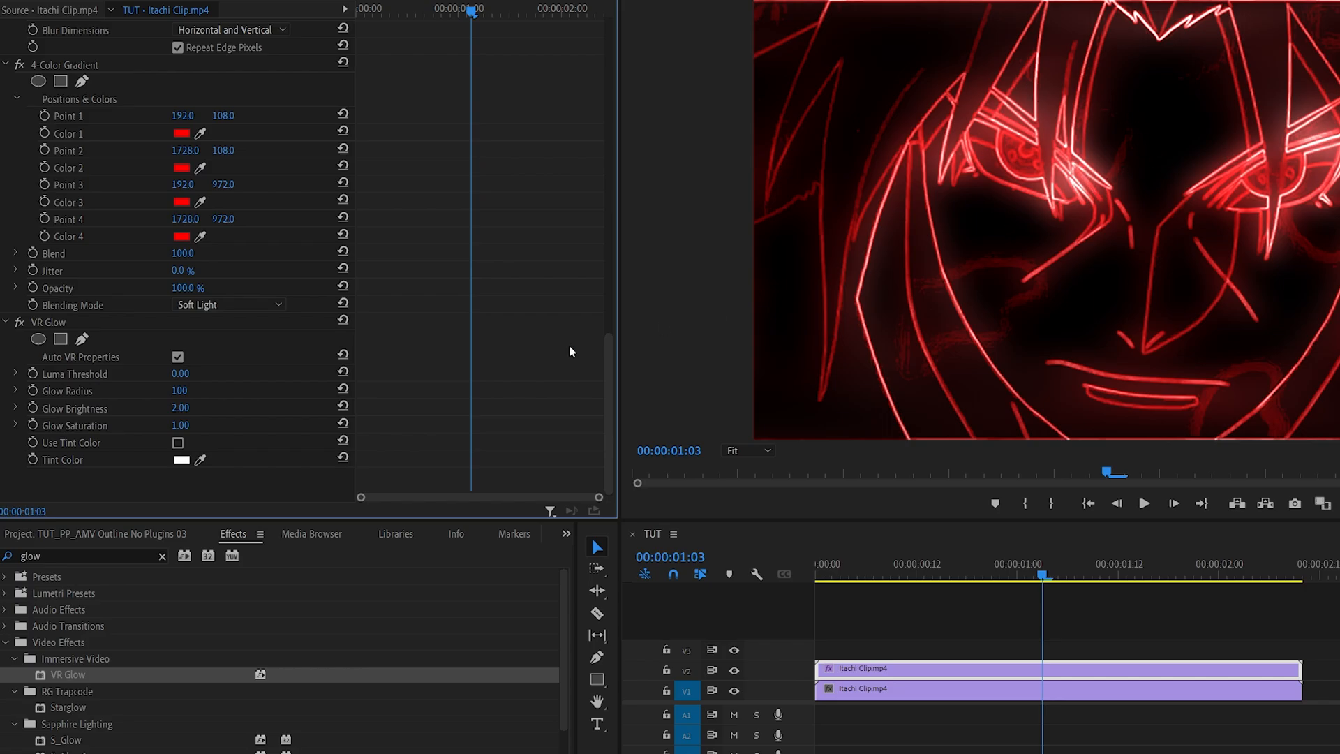
pyautogui.moveTo(769, 500)
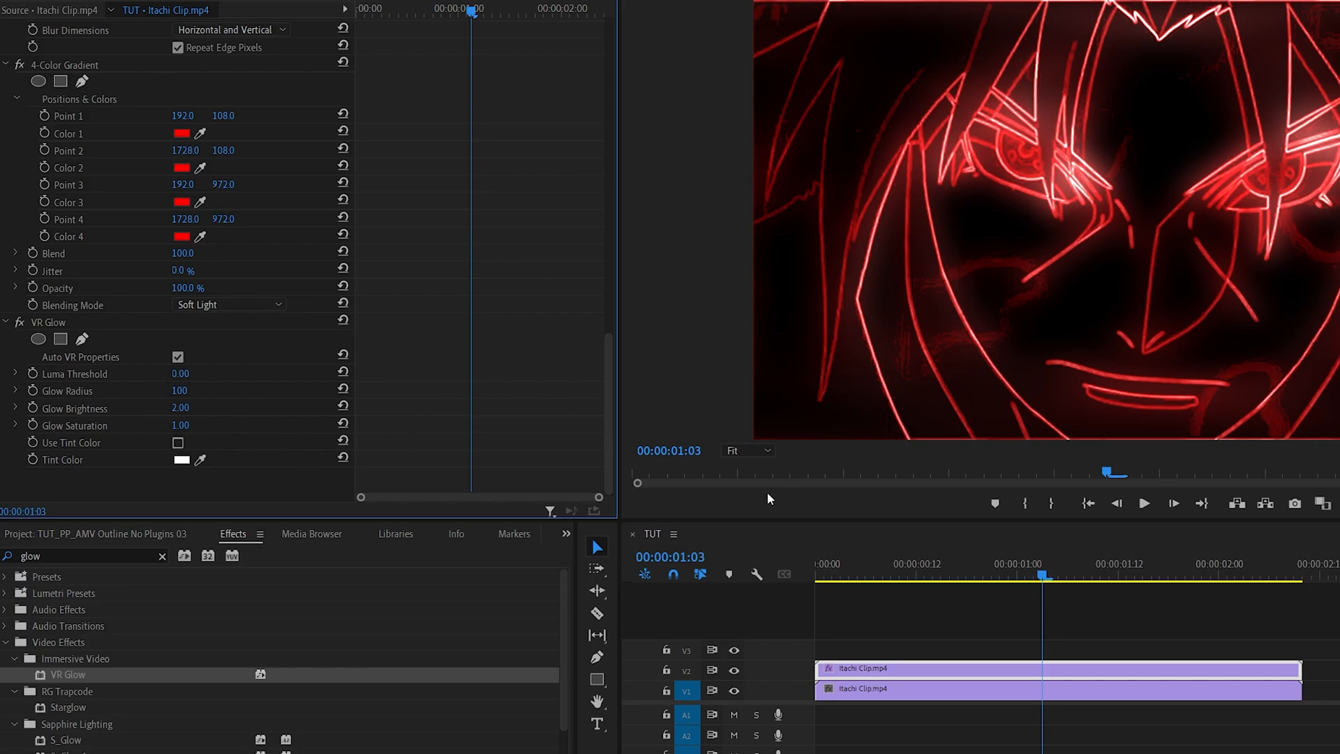
pyautogui.click(49, 322)
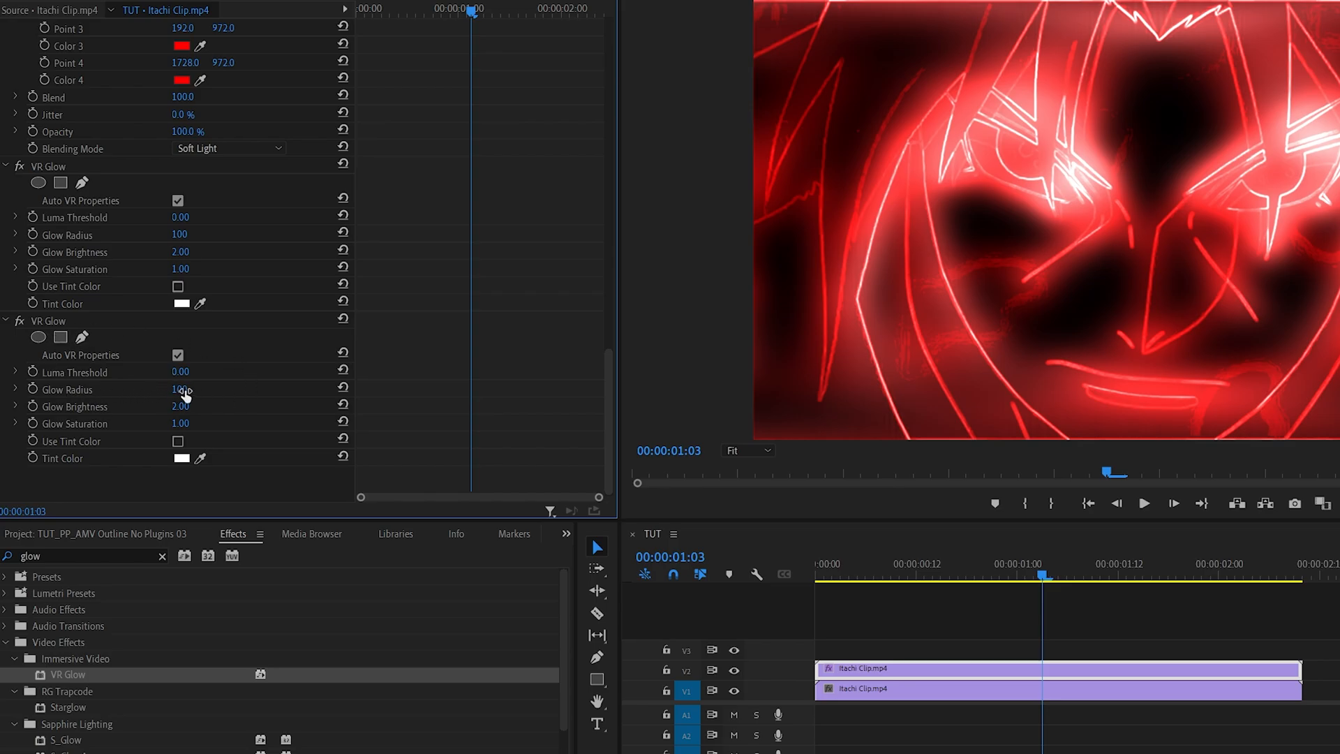
pyautogui.write('250')
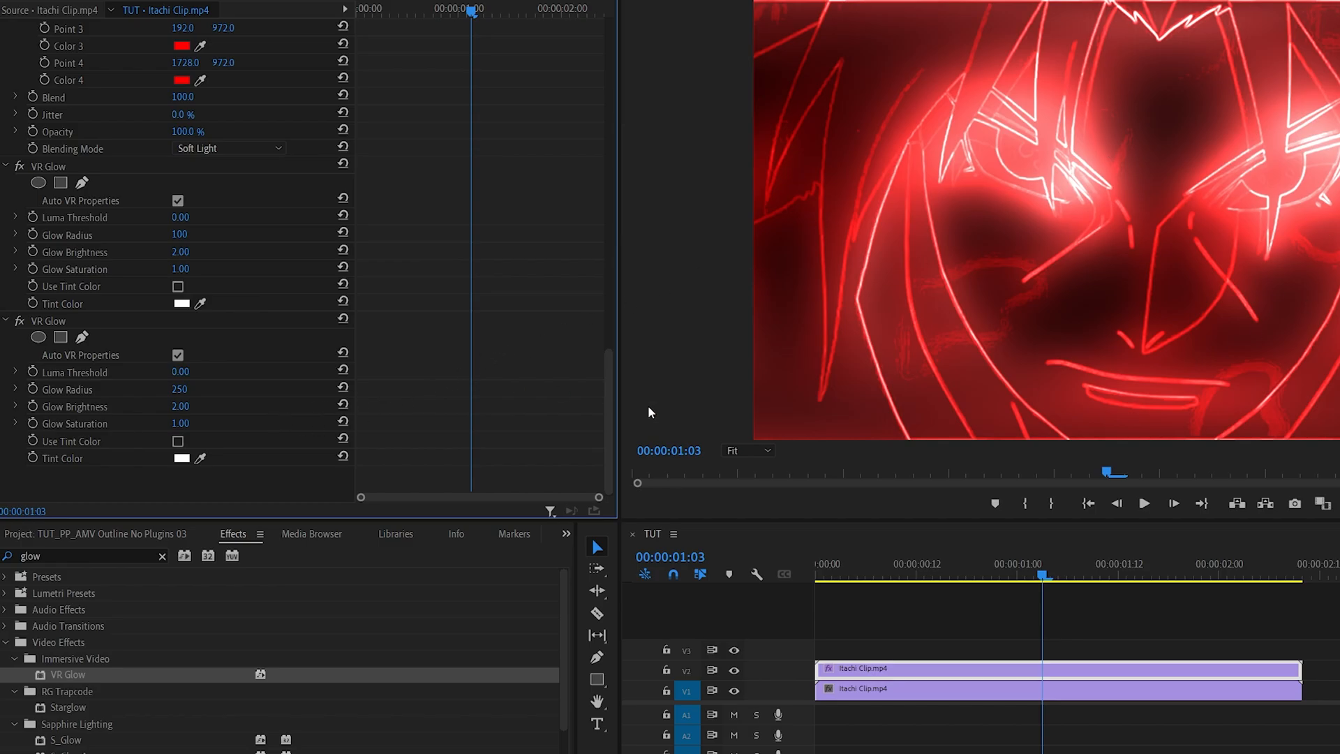
pyautogui.write('c')
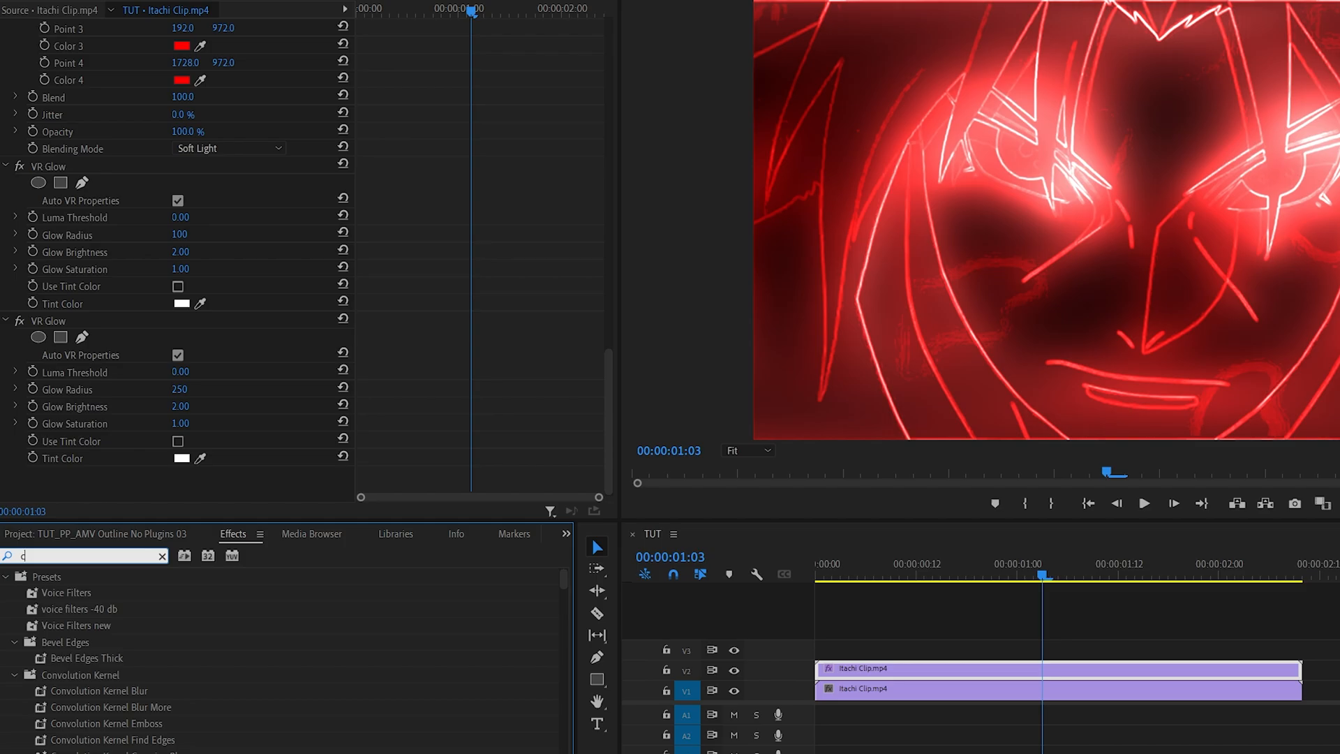
# - Add RGB Curves bent into an S-shaped master curve and set the layer's blend mode to Screen
pyautogui.write('urves')
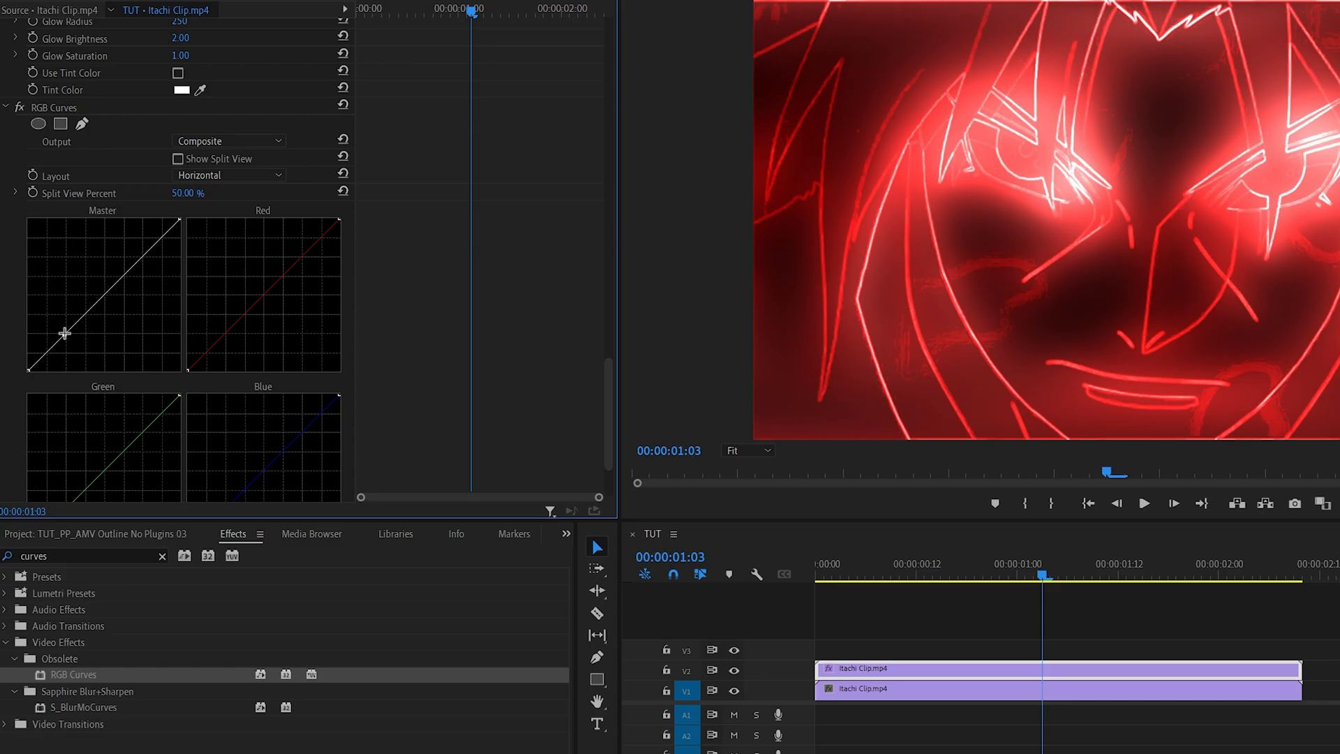
pyautogui.moveTo(64, 332); pyautogui.dragTo(147, 261)
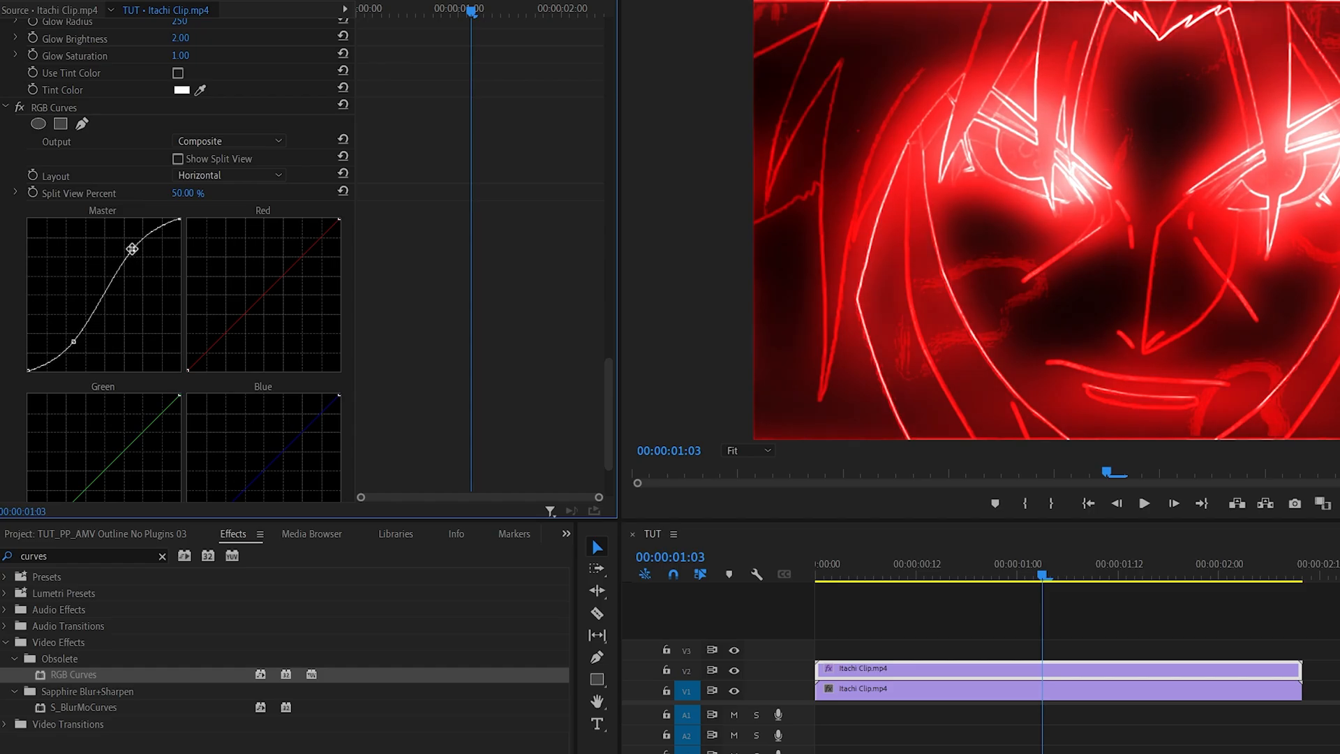
pyautogui.moveTo(132, 248); pyautogui.dragTo(126, 241)
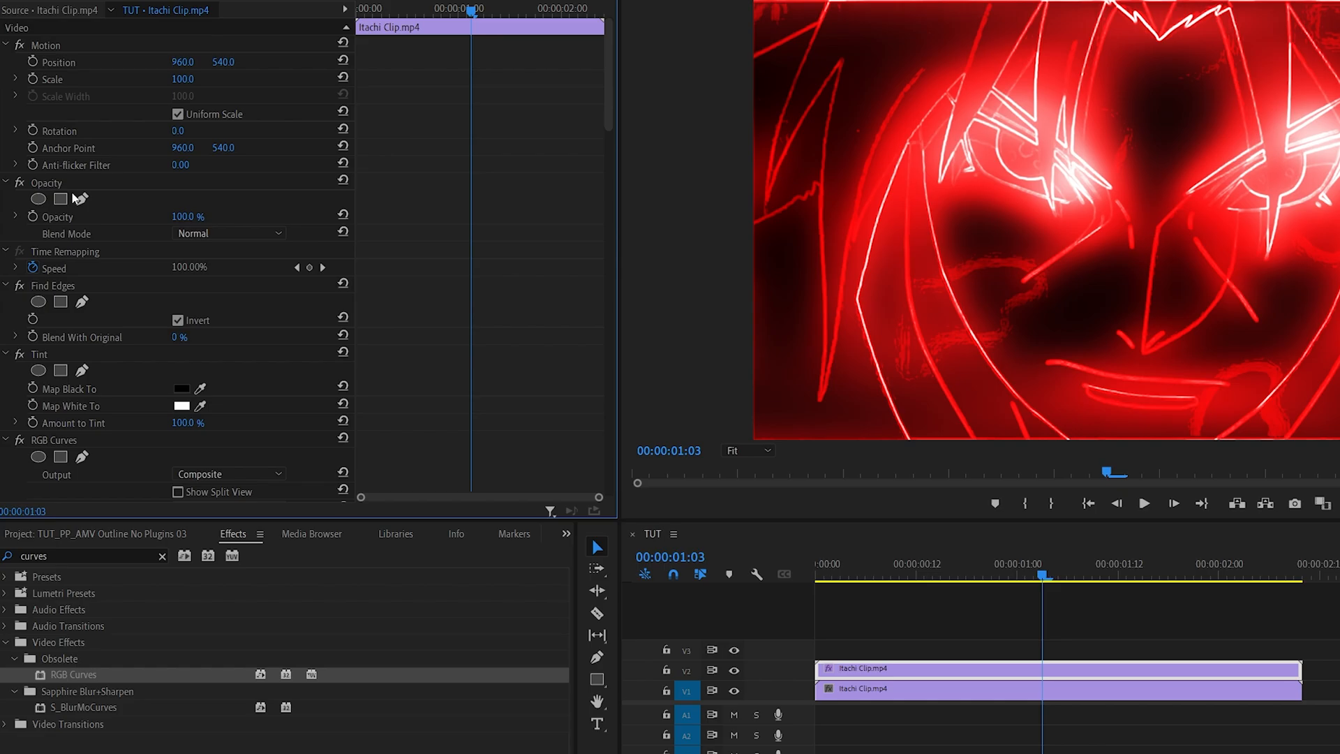
pyautogui.click(228, 233)
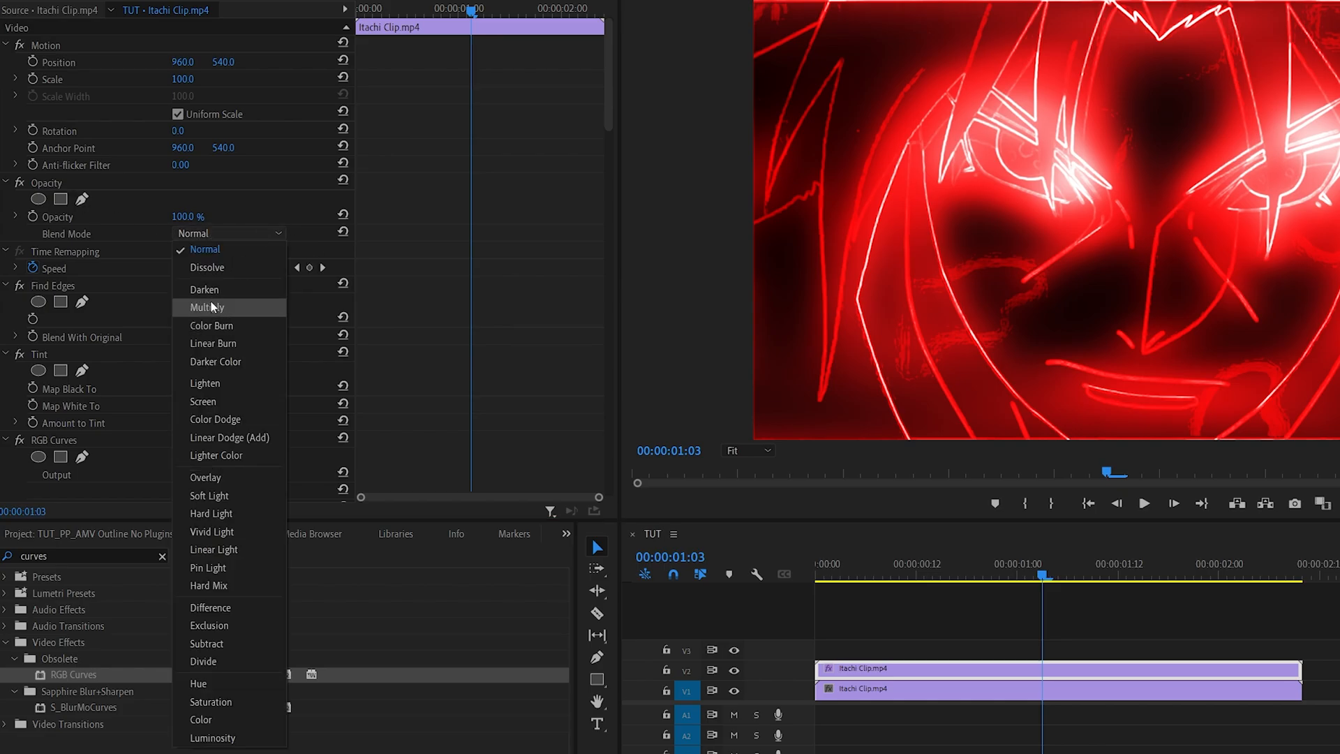
pyautogui.click(204, 402)
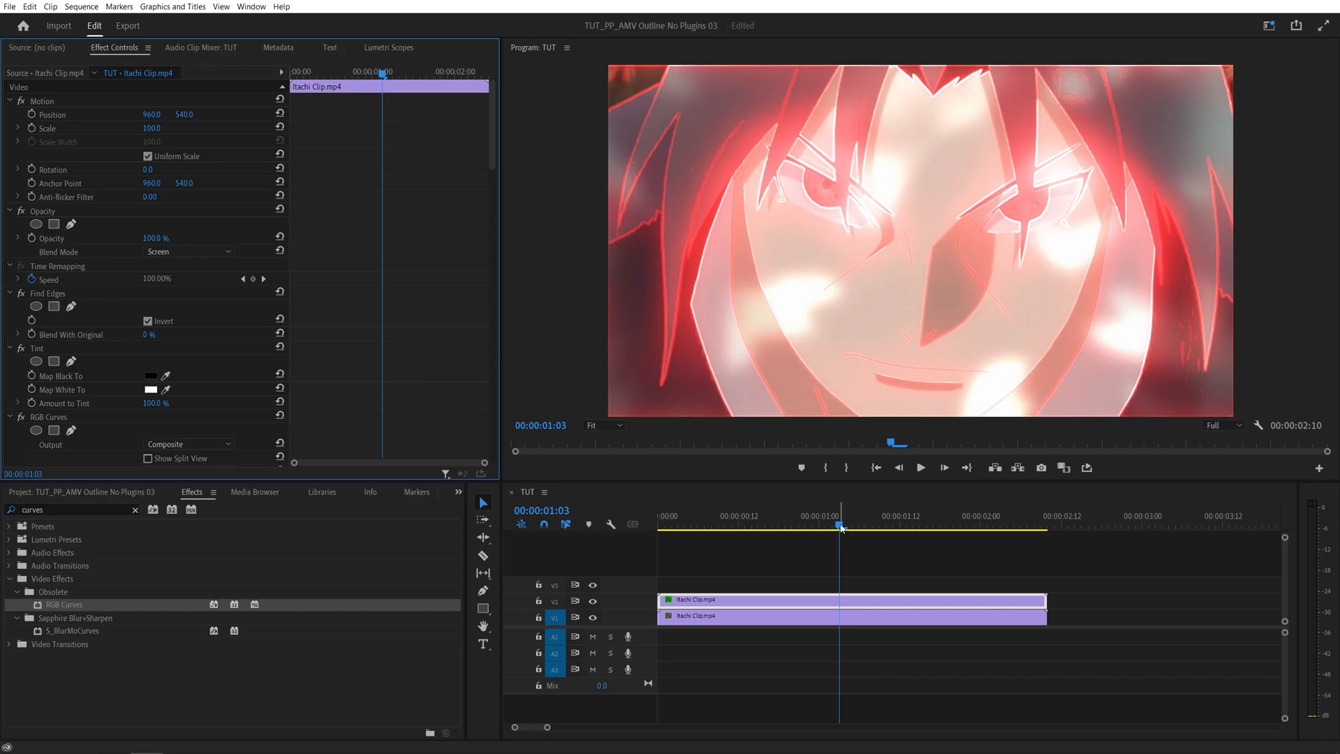
# - Keyframe the outline layer from scale 100 to 200 and opacity to 0% by the clip's end
pyautogui.click(759, 526)
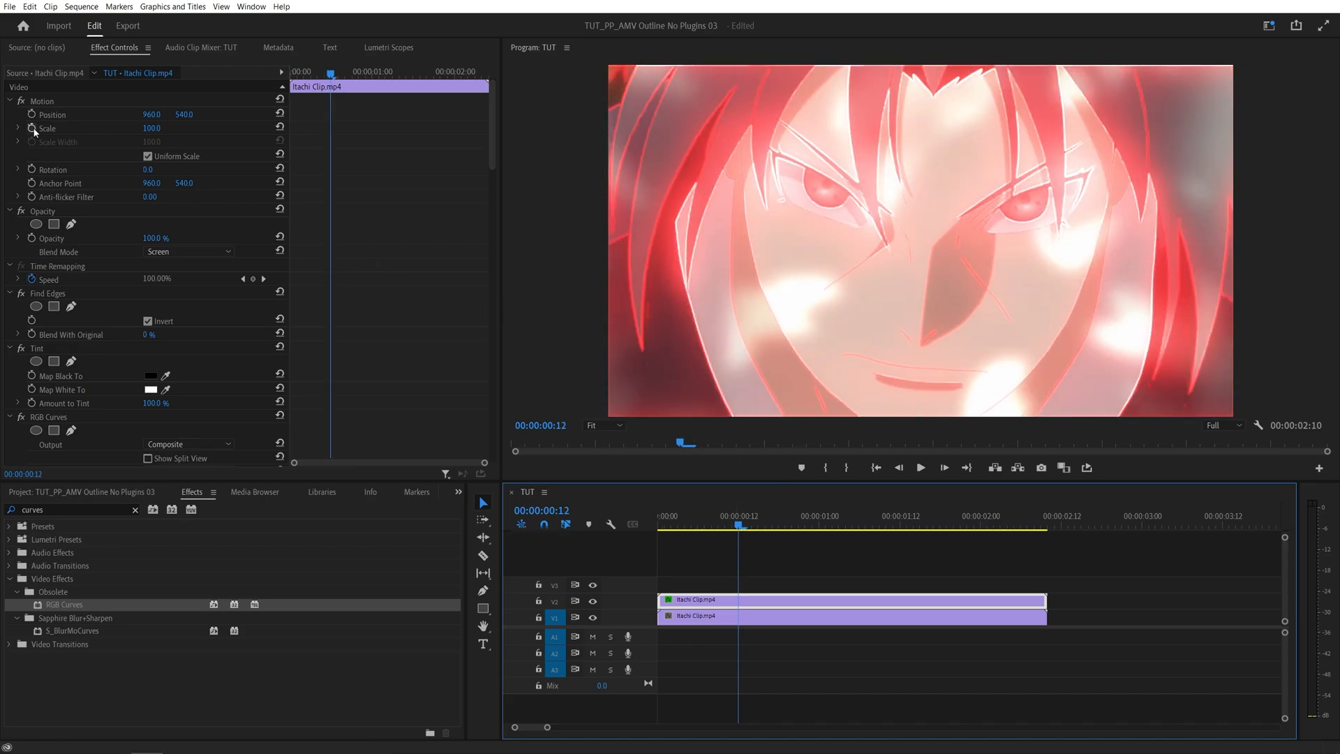
pyautogui.click(30, 127)
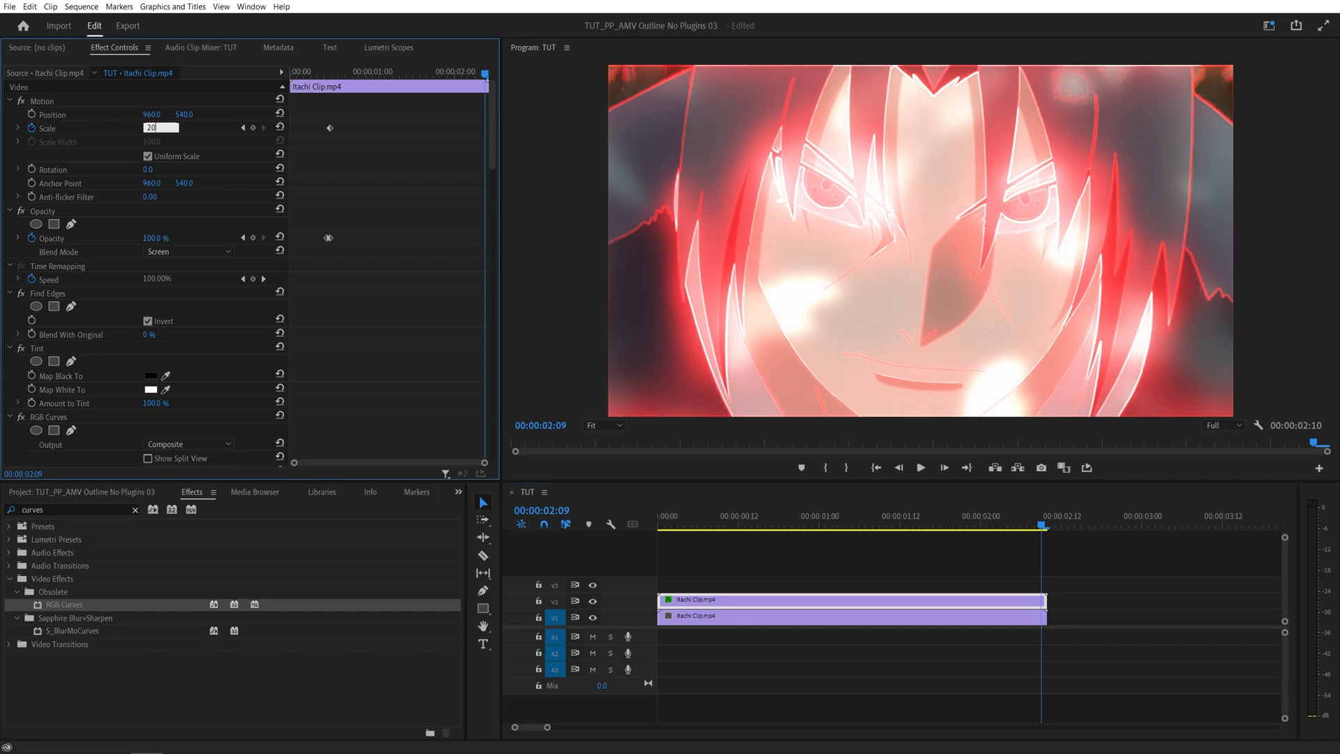
pyautogui.write('200.0')
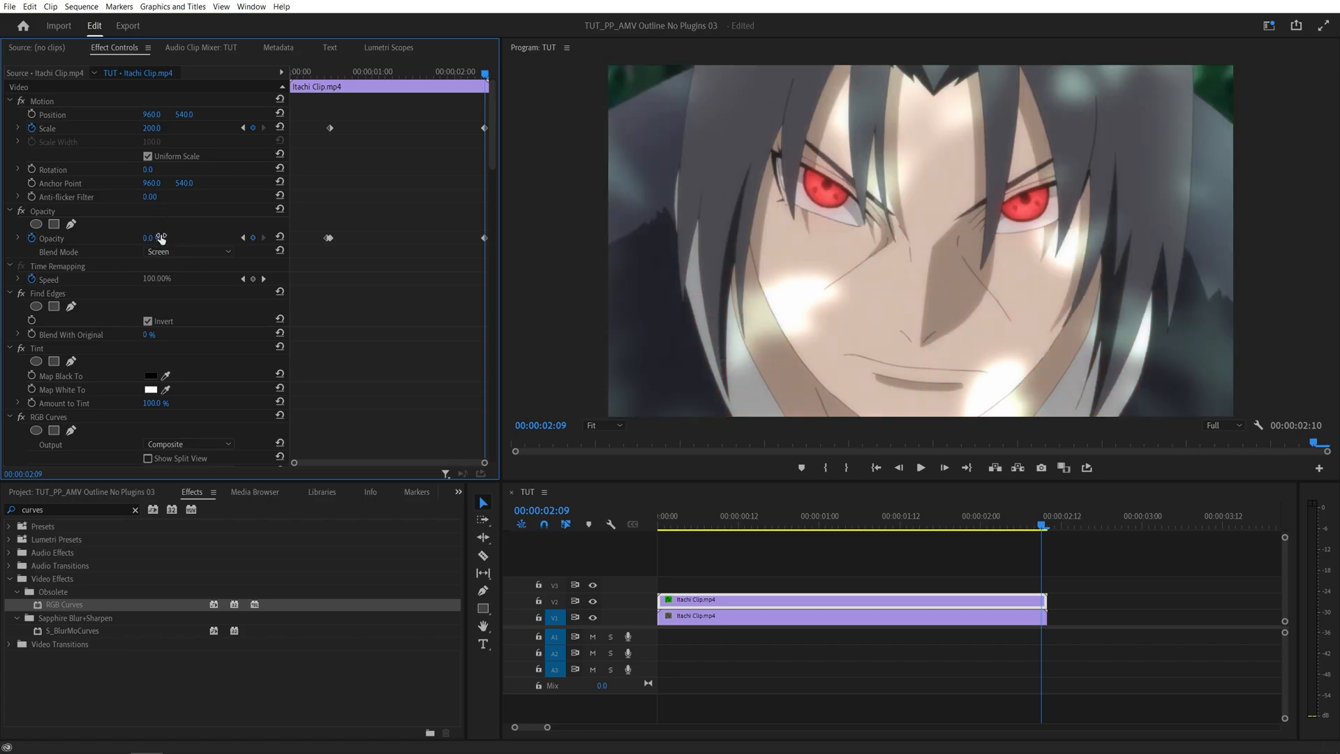
pyautogui.click(718, 522)
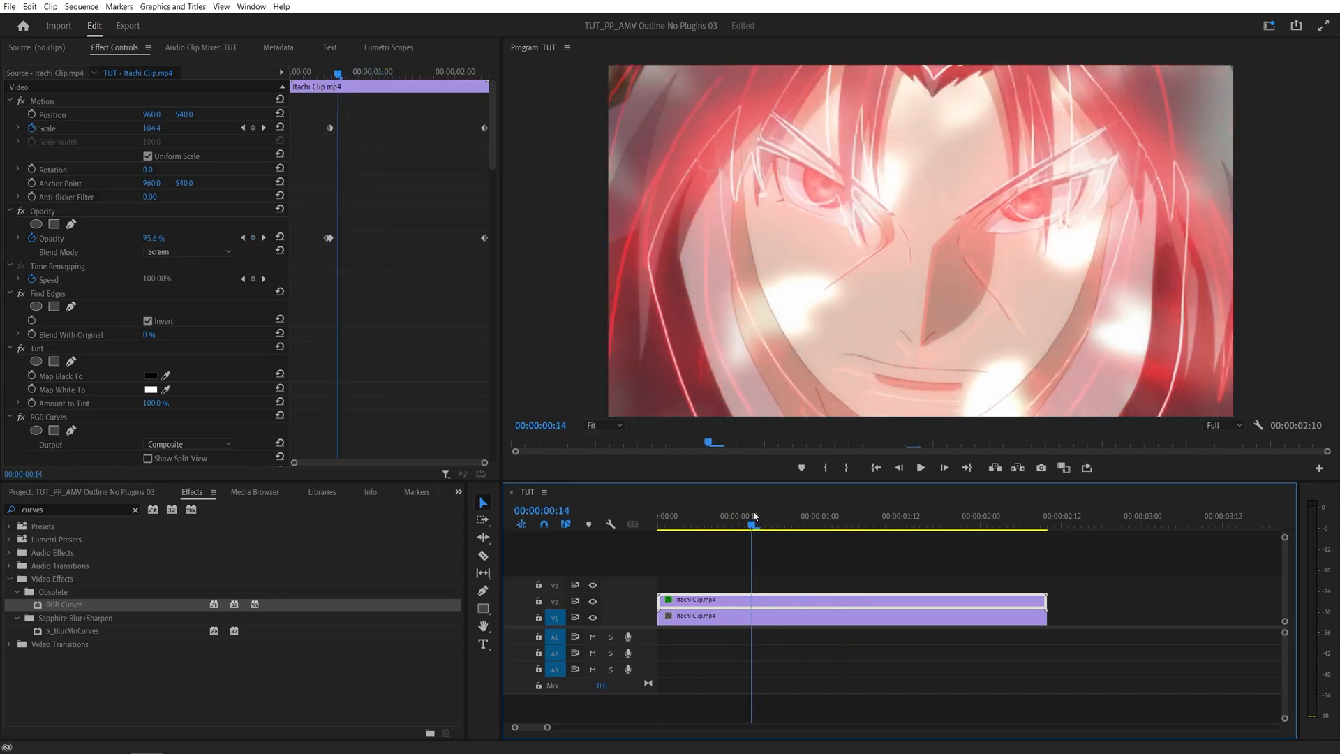
pyautogui.click(918, 524)
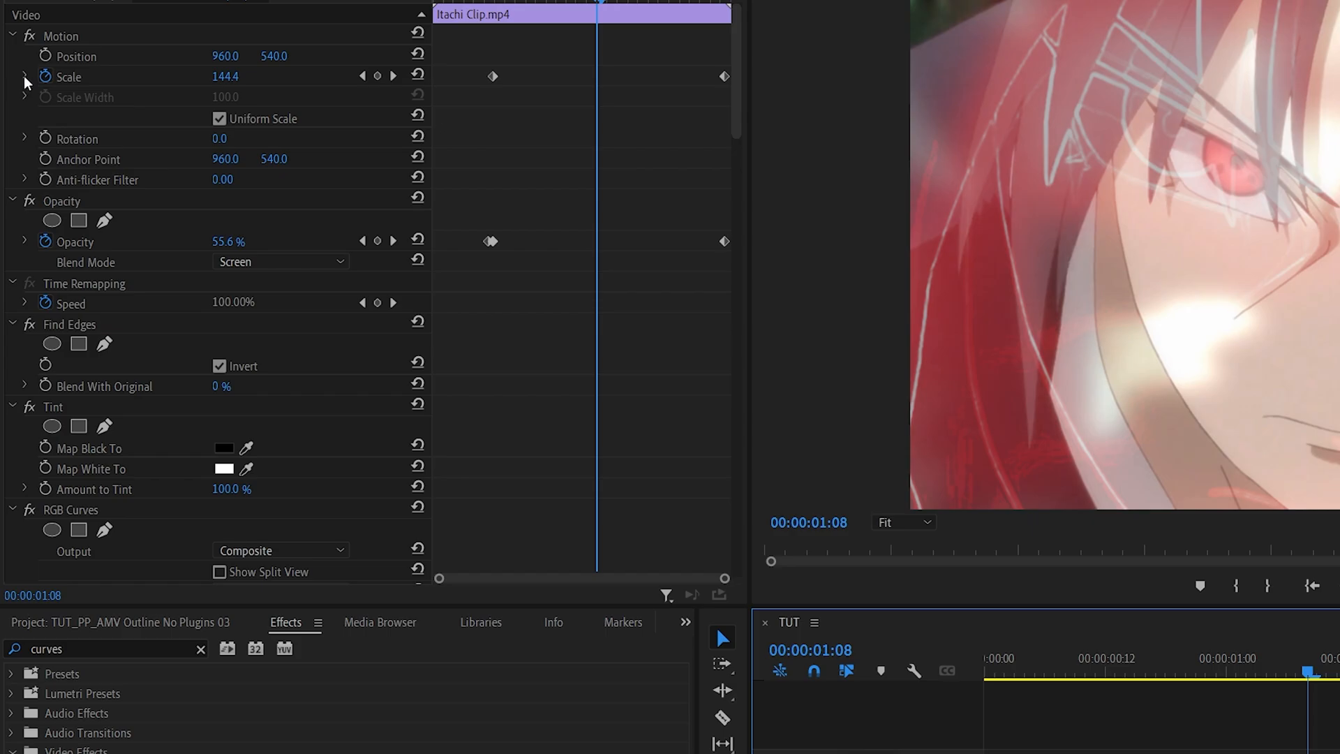
# - Select both scale keyframes and set Ease In/Ease Out for a fast start settling near 200
pyautogui.click(23, 75)
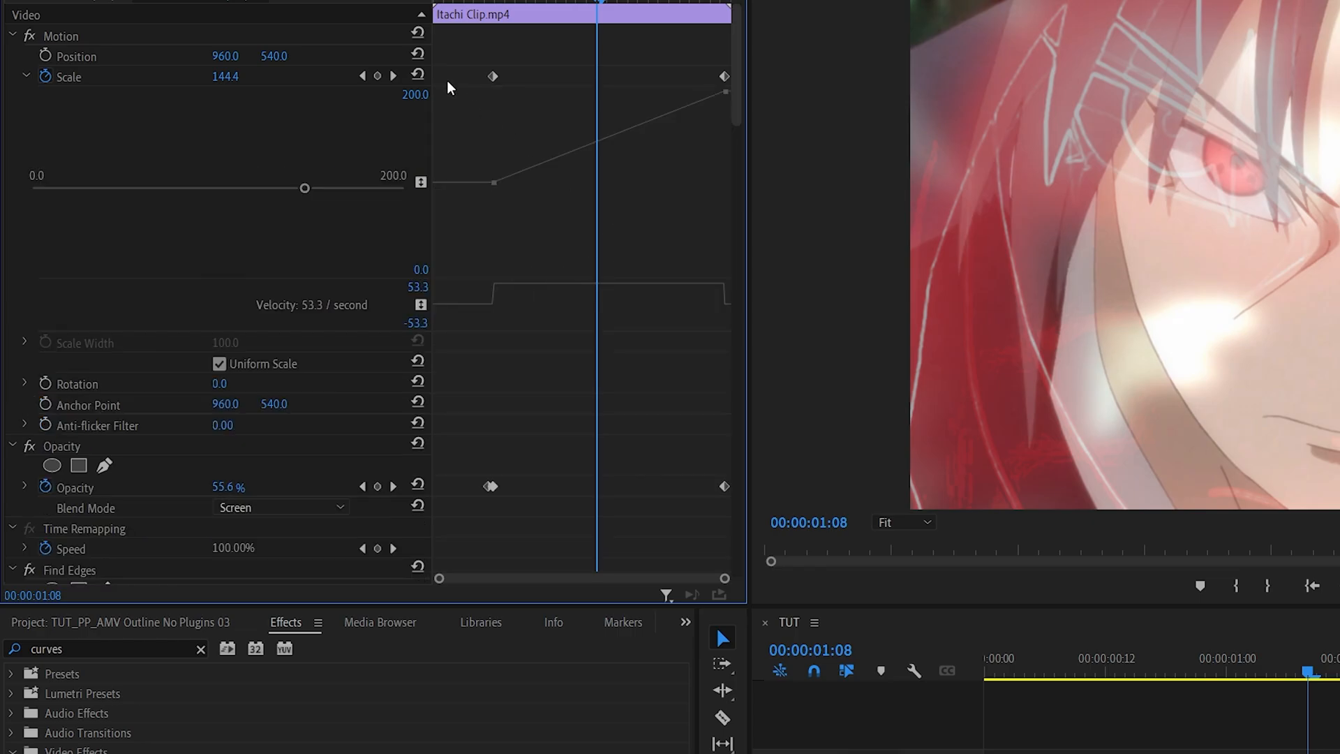
pyautogui.click(491, 76)
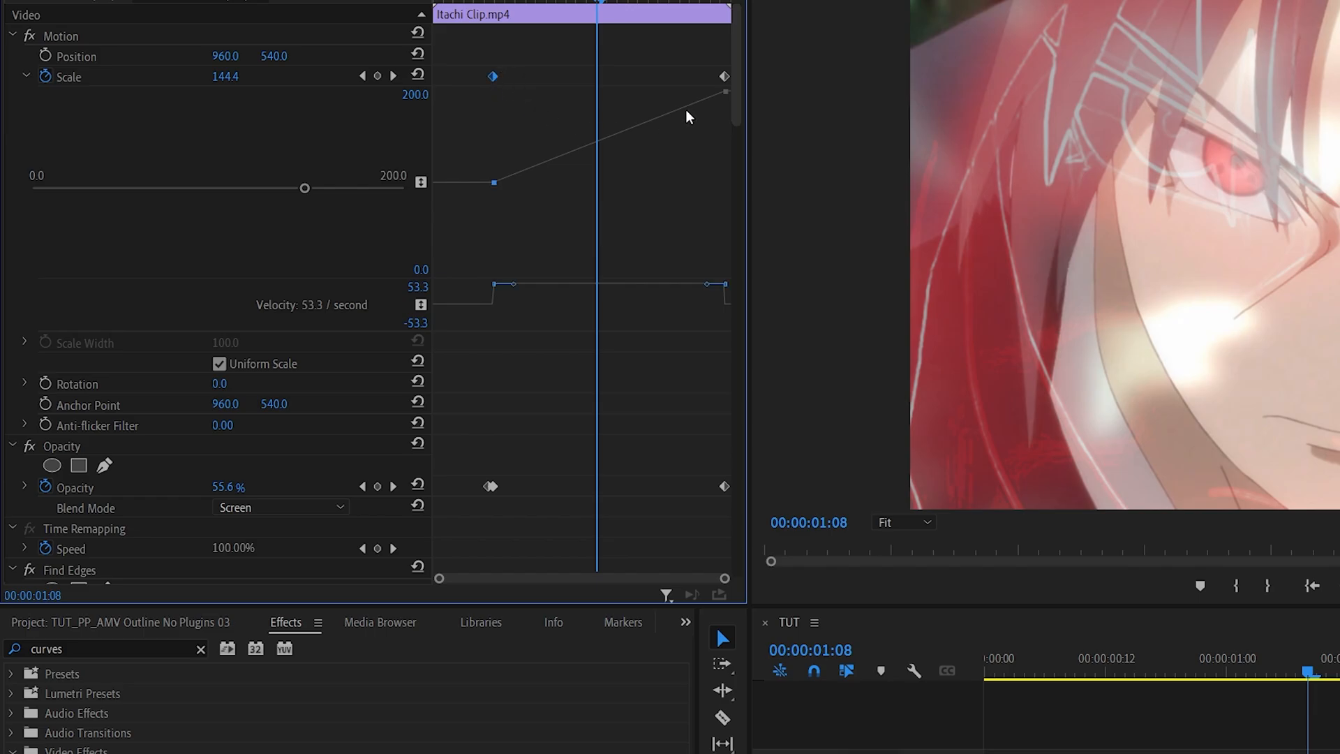
pyautogui.press('shift')
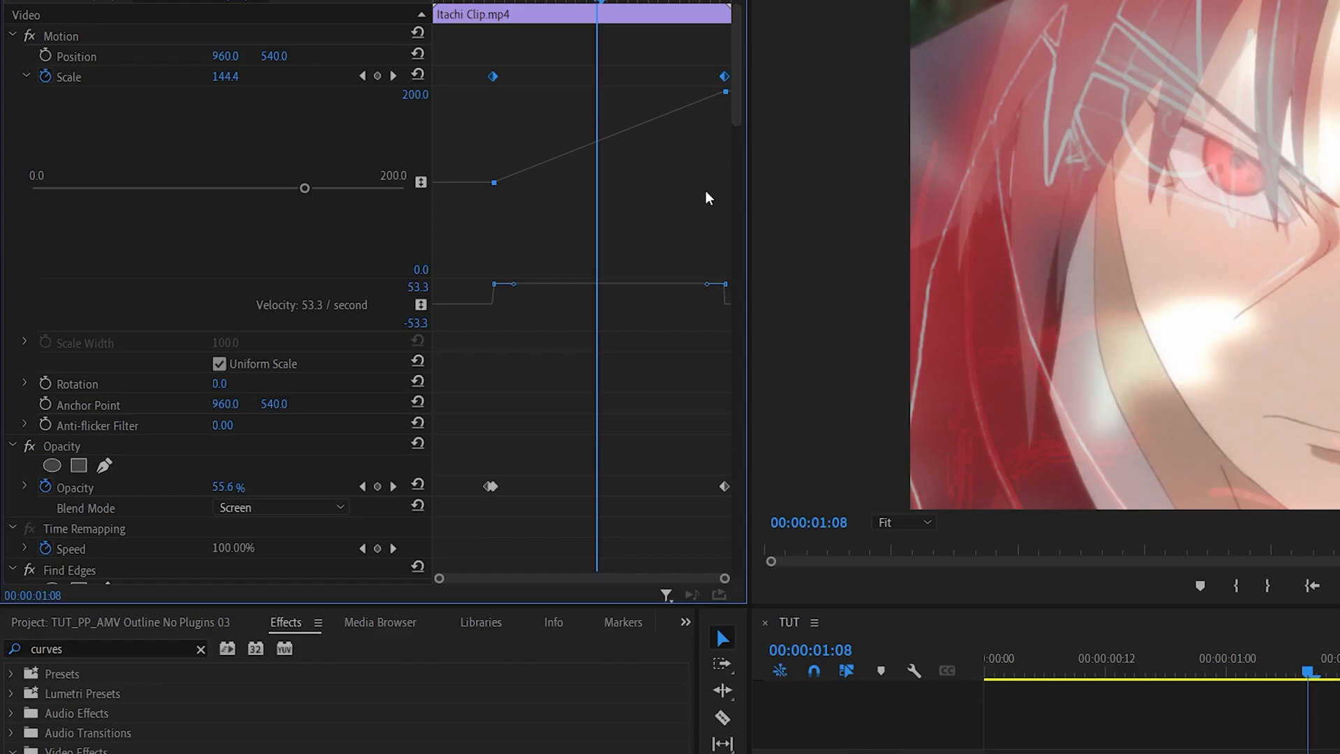
pyautogui.rightClick(492, 76)
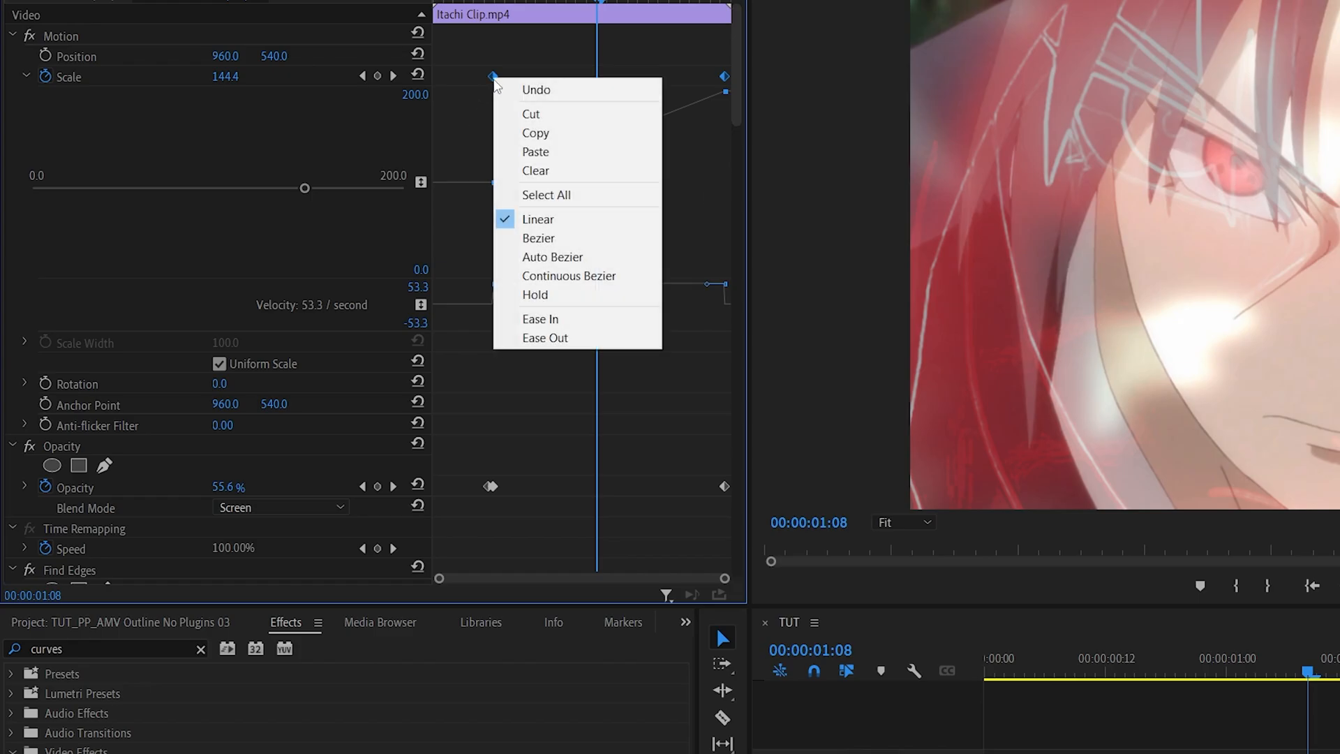
pyautogui.click(538, 238)
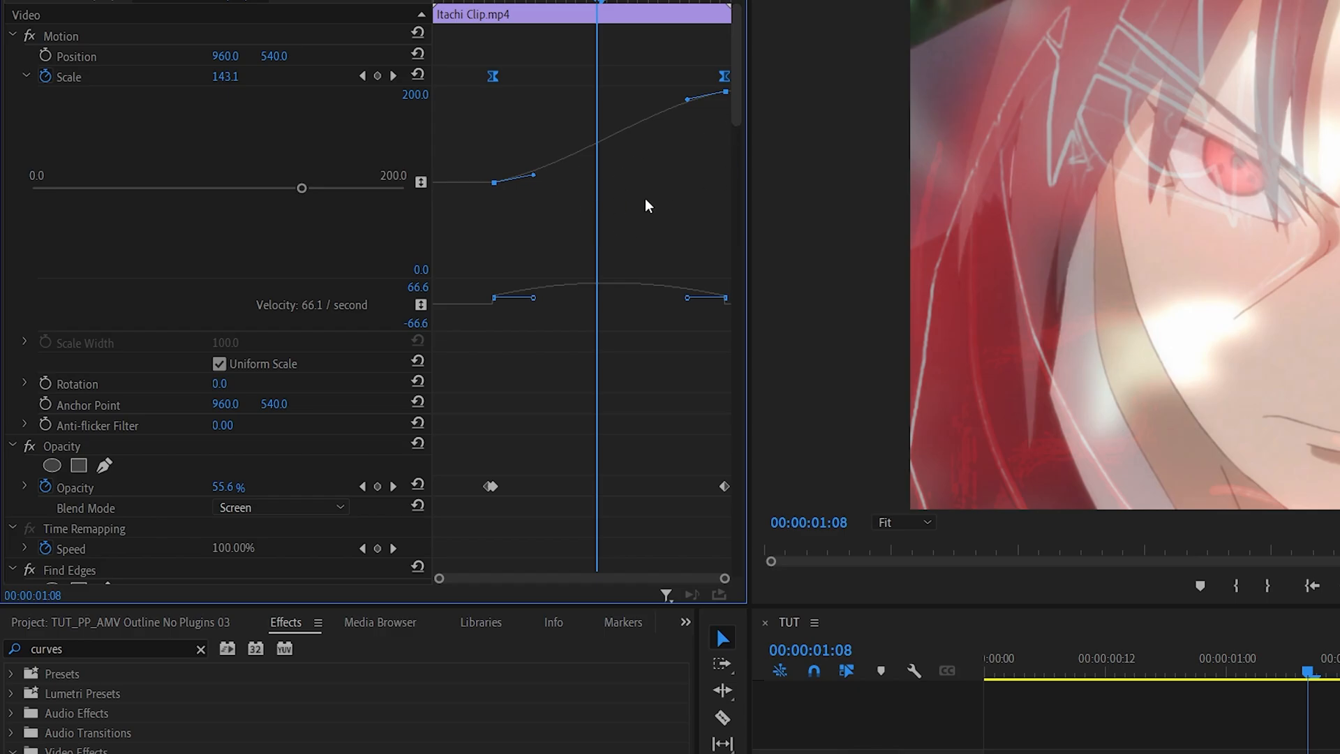
pyautogui.moveTo(539, 186)
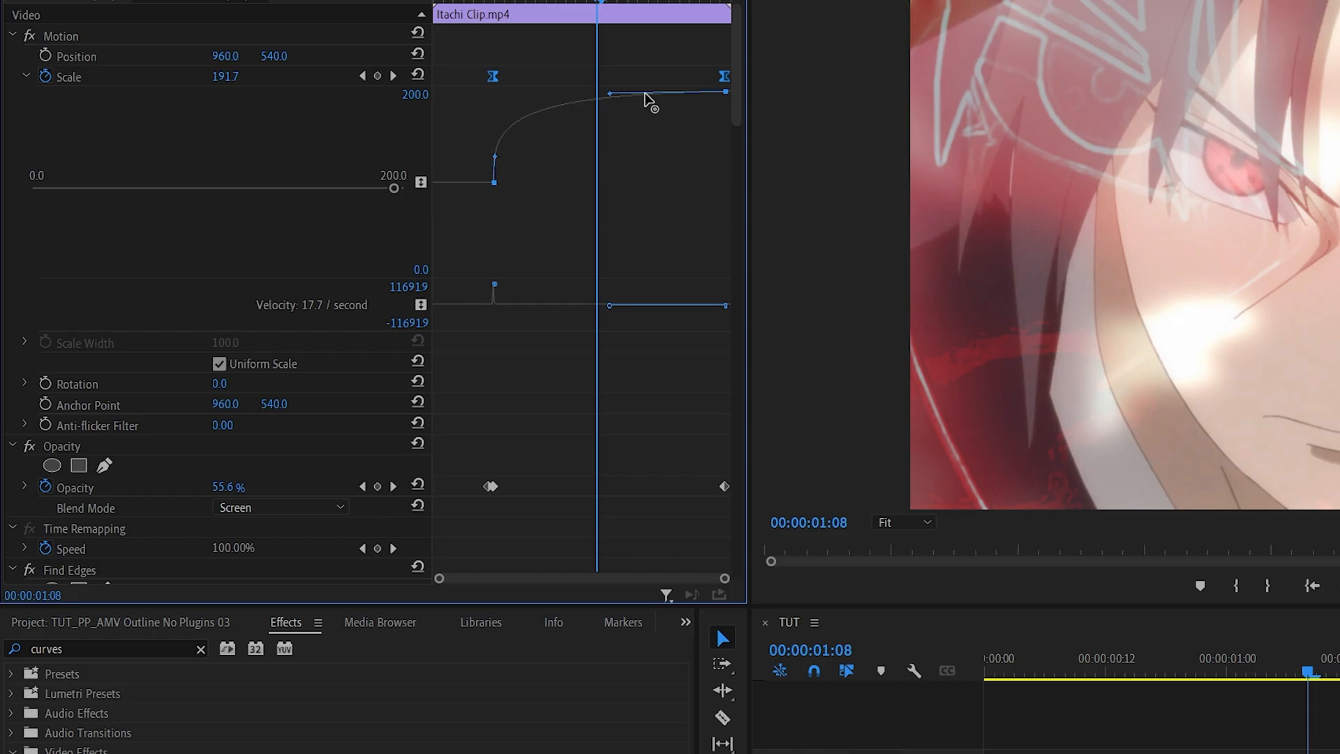
# - Ease the opacity keyframes and steepen the Bezier handle so the fade drops off faster
pyautogui.scroll(-3)
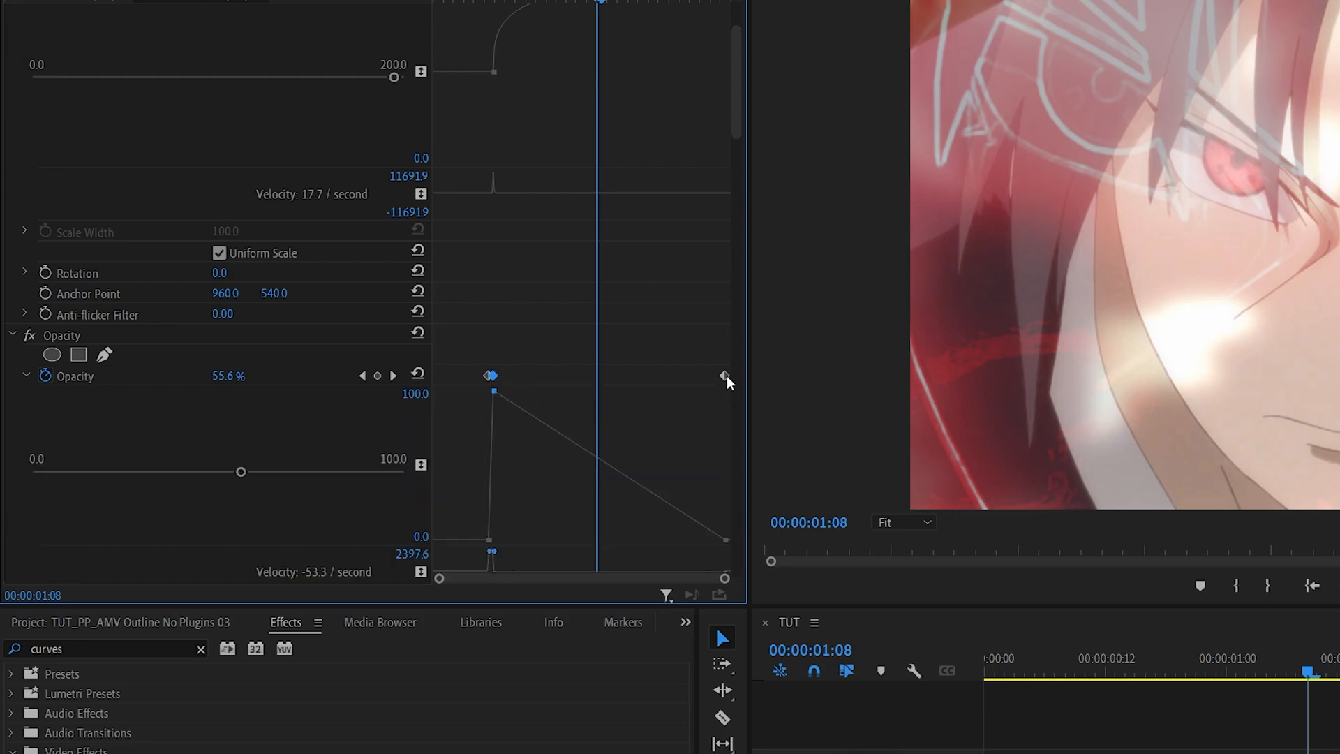
pyautogui.click(724, 376)
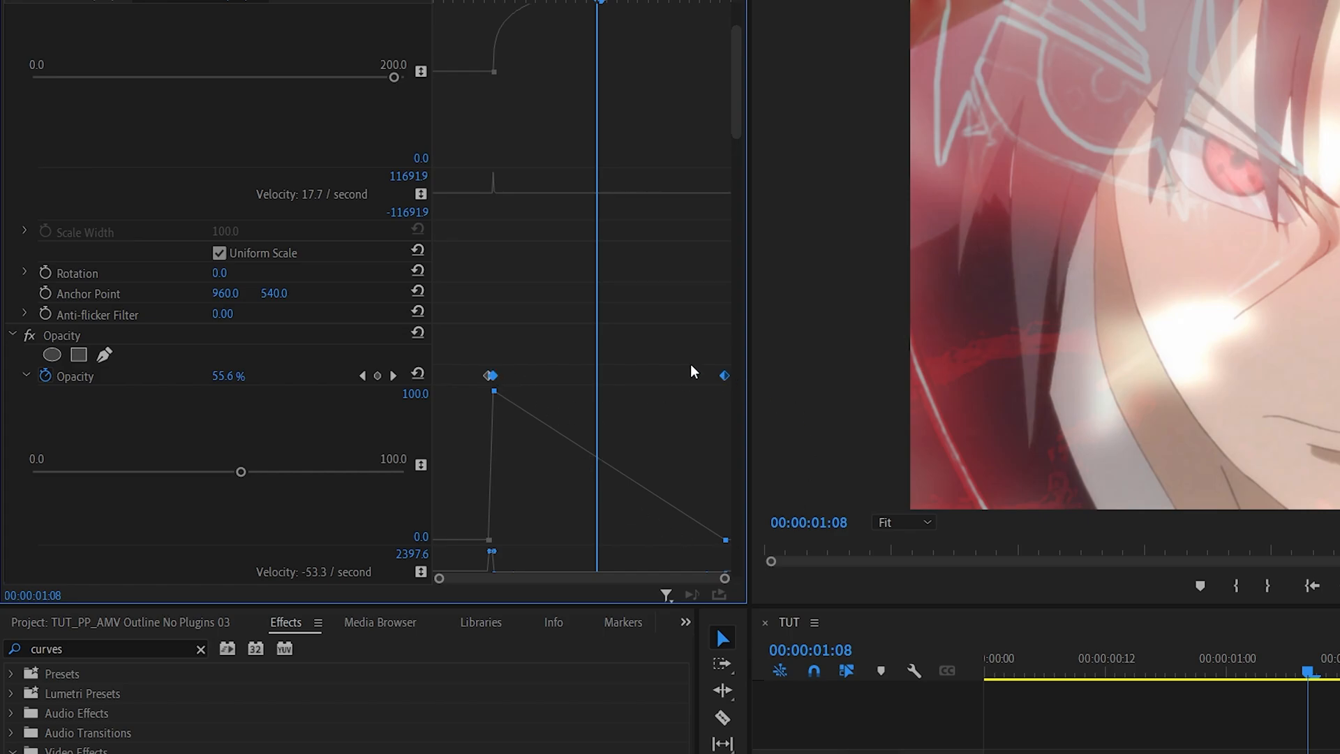
pyautogui.rightClick(725, 376)
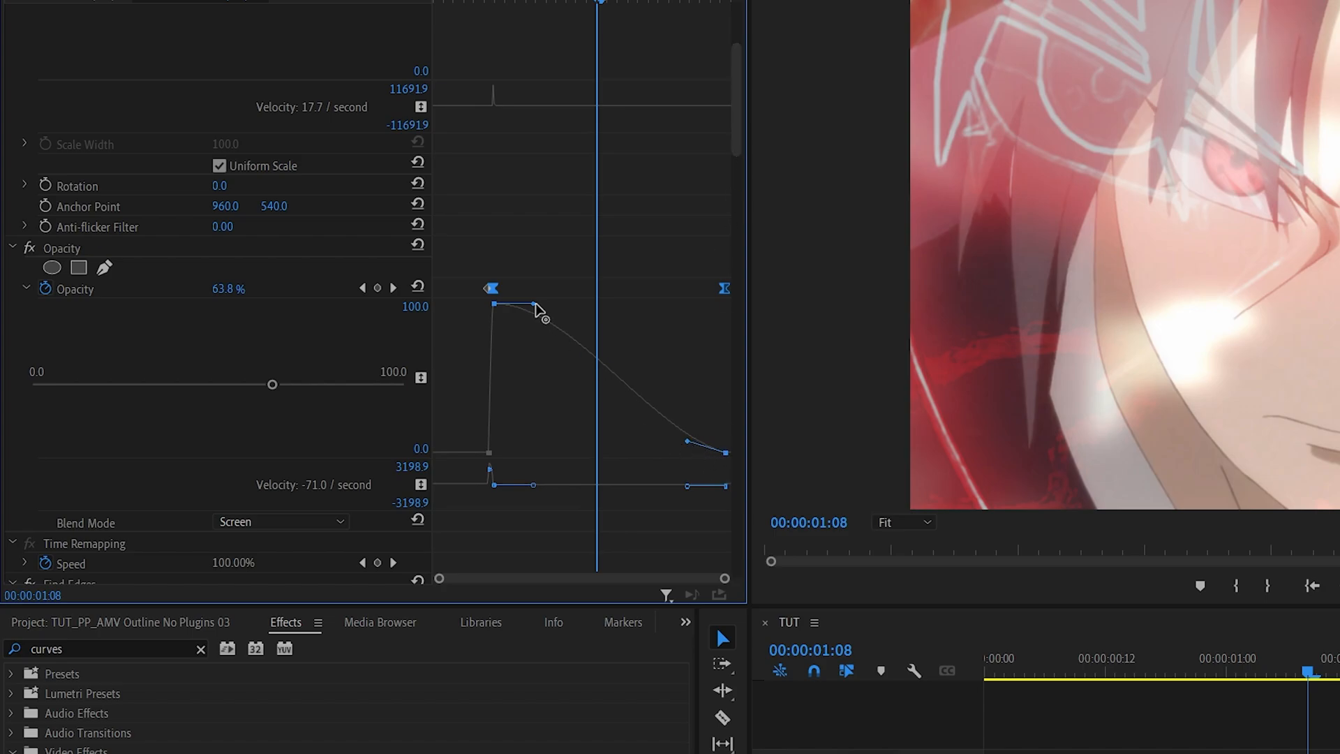
pyautogui.moveTo(539, 311); pyautogui.dragTo(499, 334)
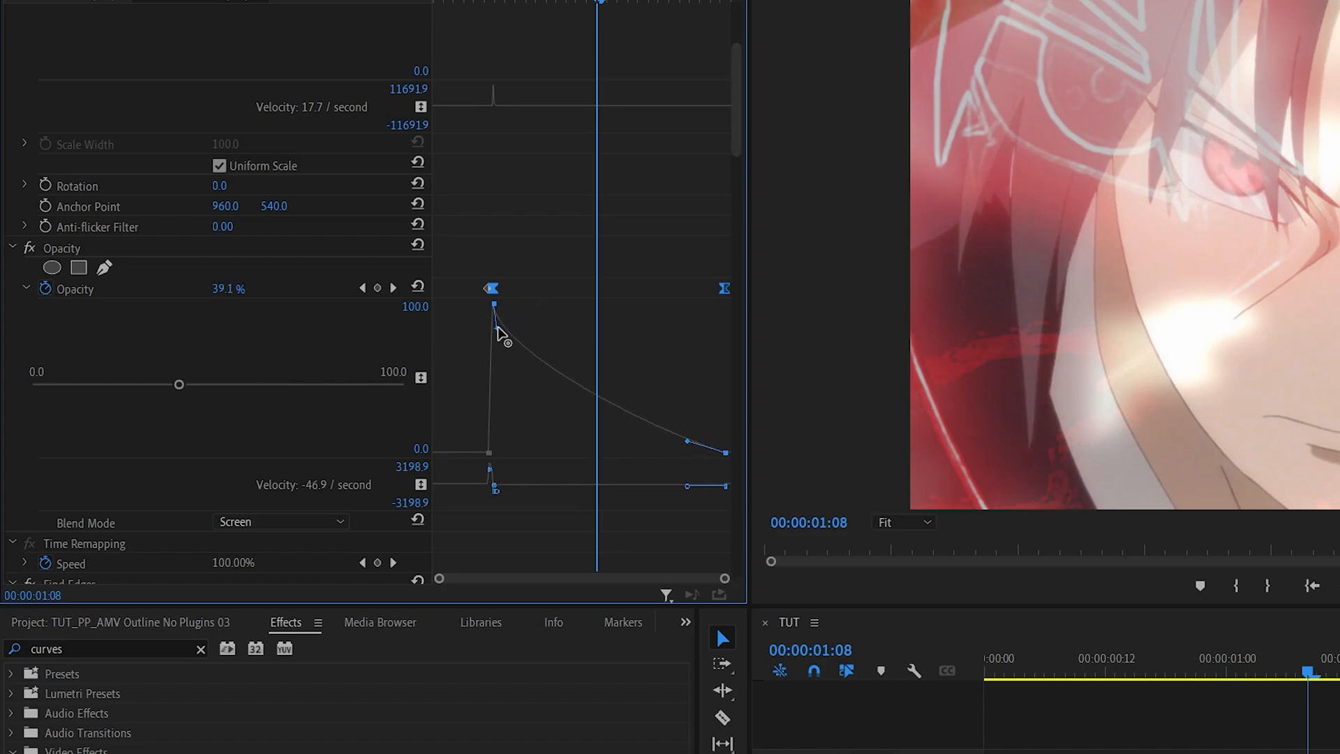